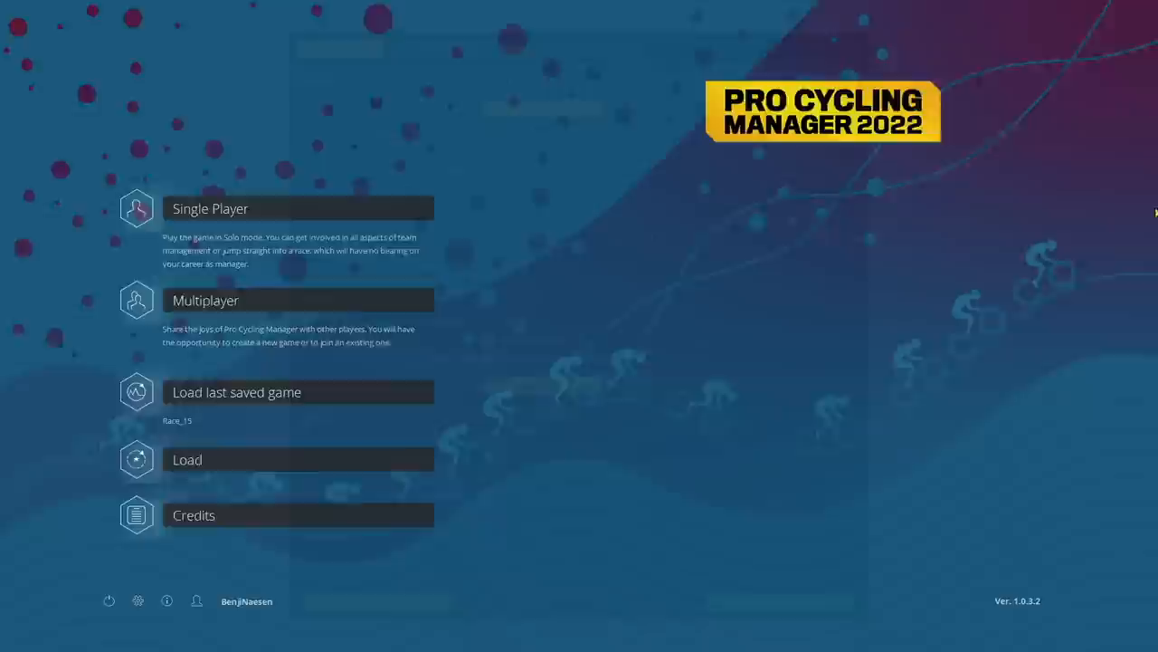
Create a single-player game from the DB Barna 22 pack and take charge of Tudor Pro Cycling.
{"action": "left_click", "coordinate": [210, 208]}
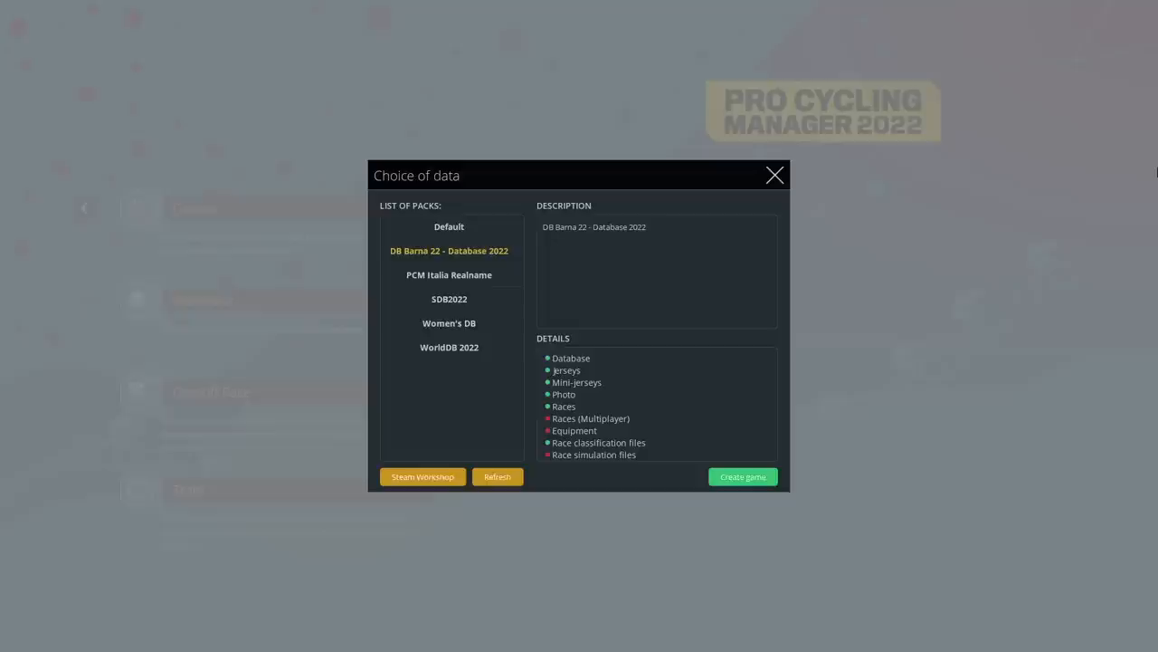
{"action": "left_click", "coordinate": [742, 476]}
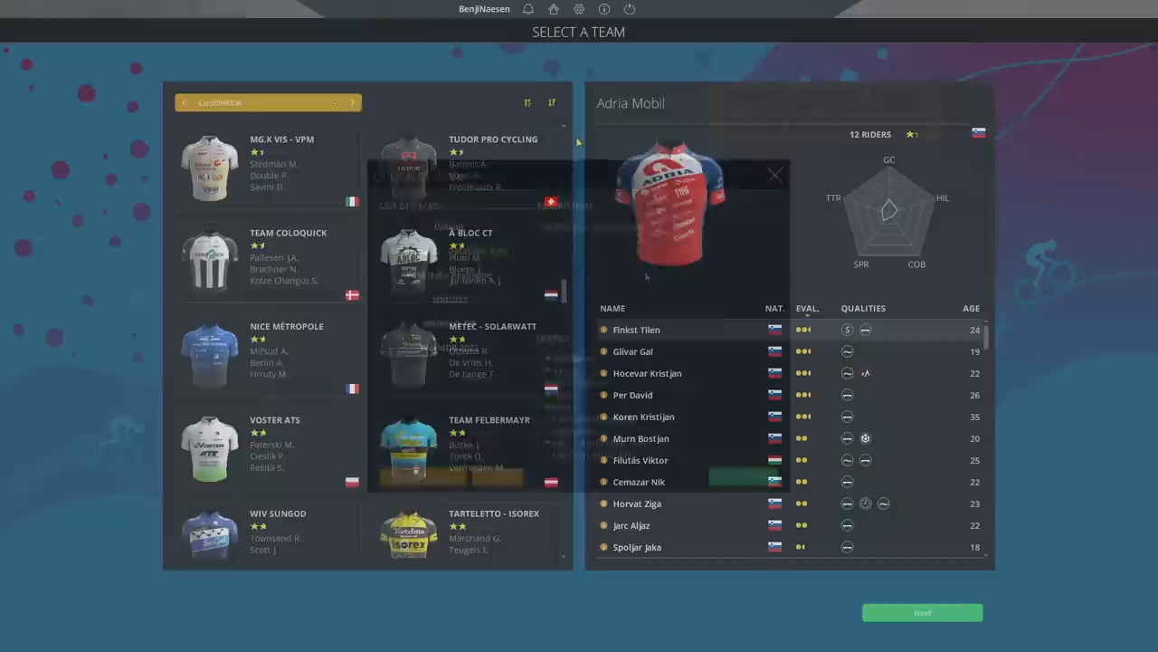
{"action": "left_click", "coordinate": [775, 174]}
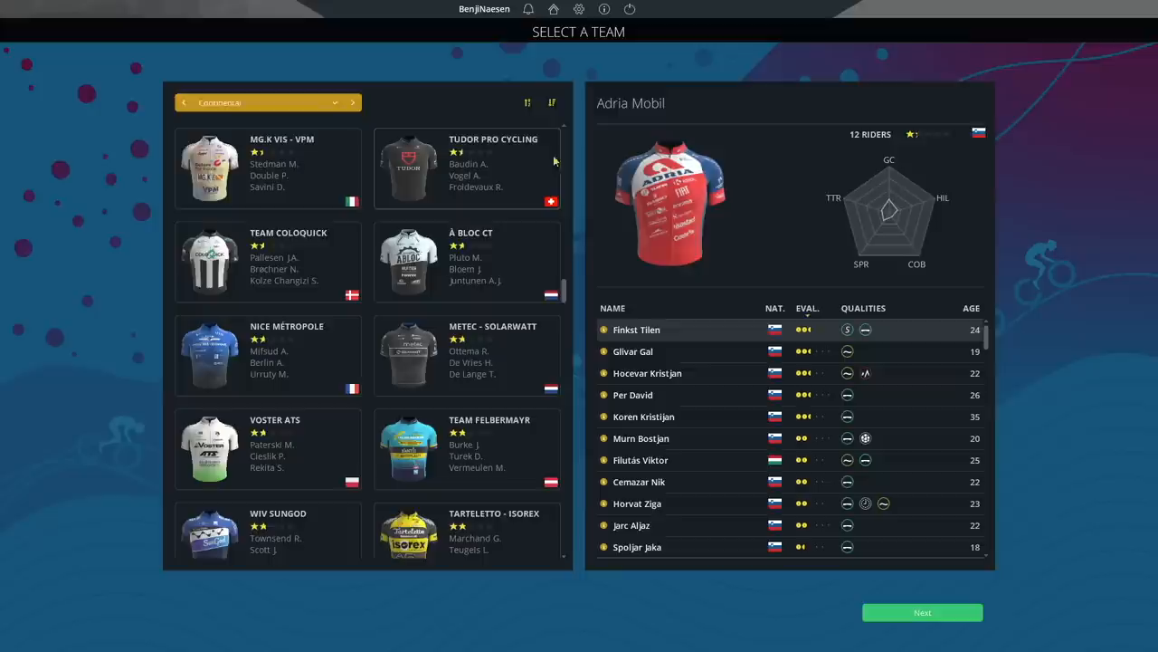
{"action": "left_click", "coordinate": [467, 168]}
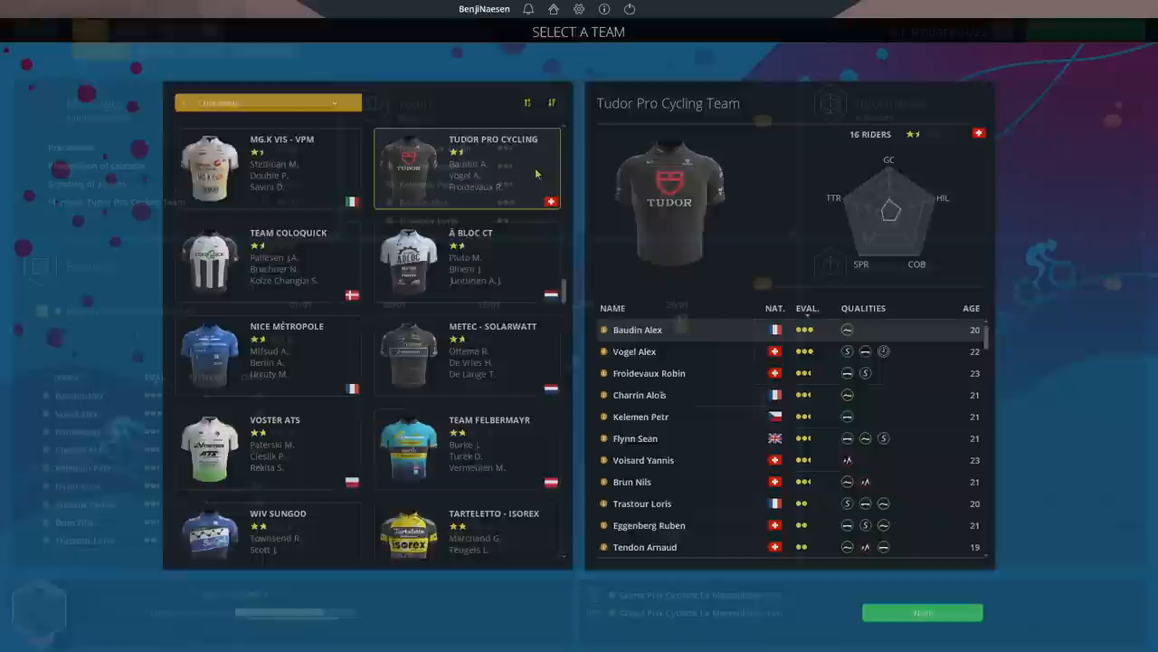
{"action": "left_click", "coordinate": [922, 612]}
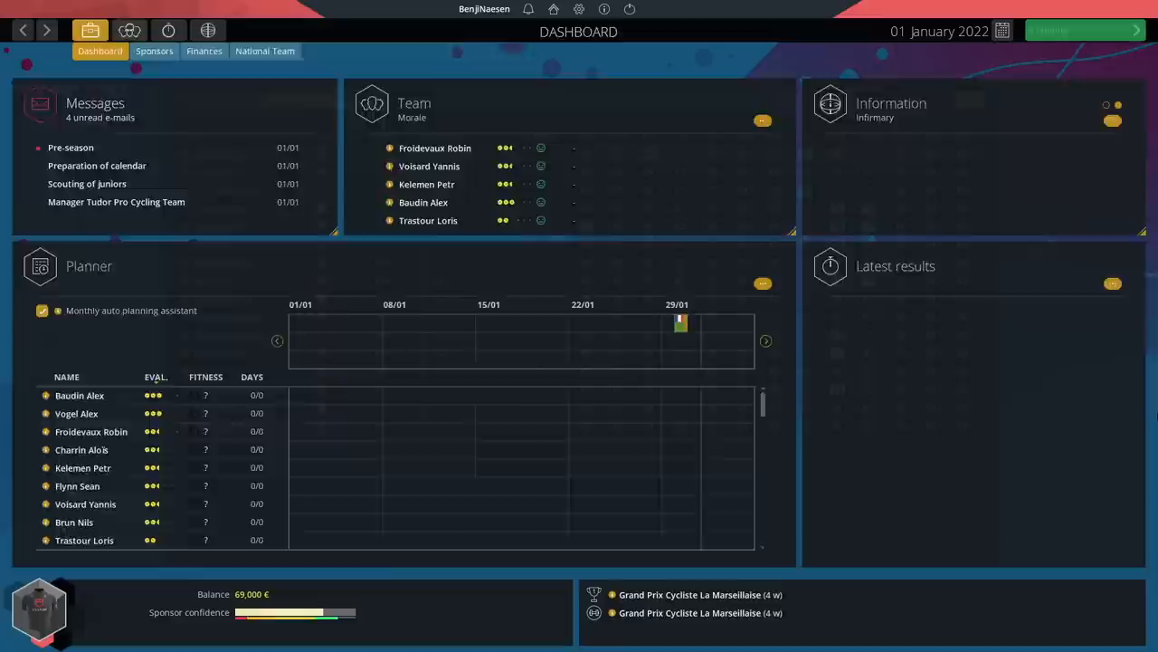
Bring up the Tudor squad list and Alex Baudin's detailed rider profile.
{"action": "left_click", "coordinate": [128, 30]}
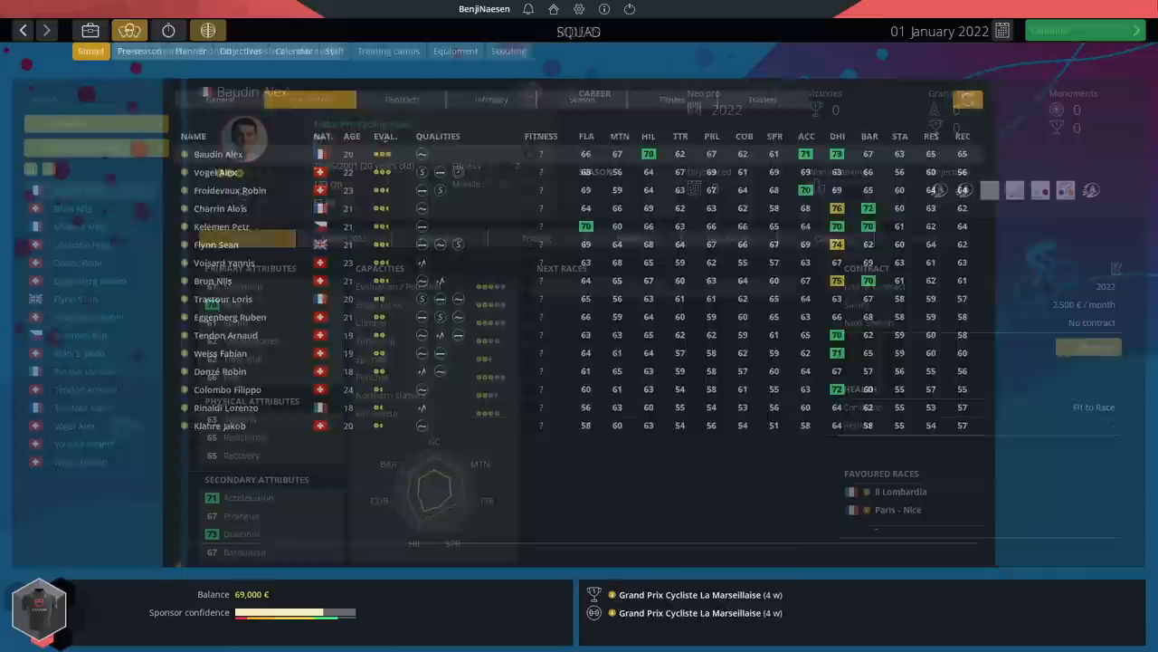
{"action": "left_click", "coordinate": [207, 30]}
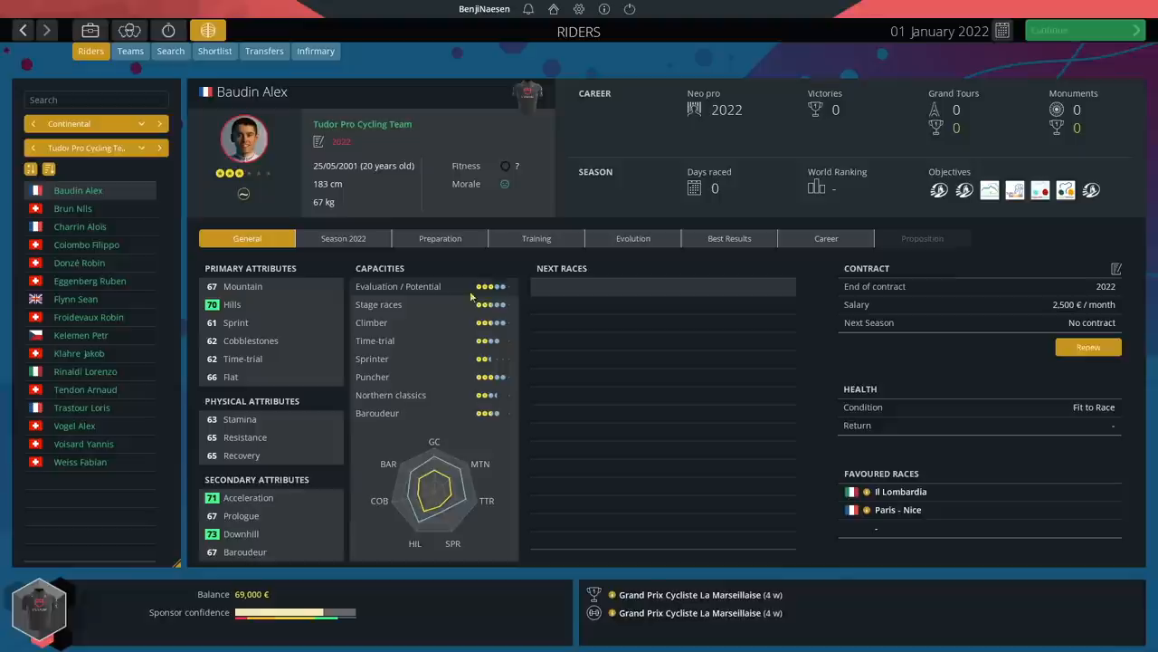
View the rider profiles of Alex Vogel, Robin Froidevaux and Yannis Voisard in turn.
{"action": "left_click", "coordinate": [75, 425]}
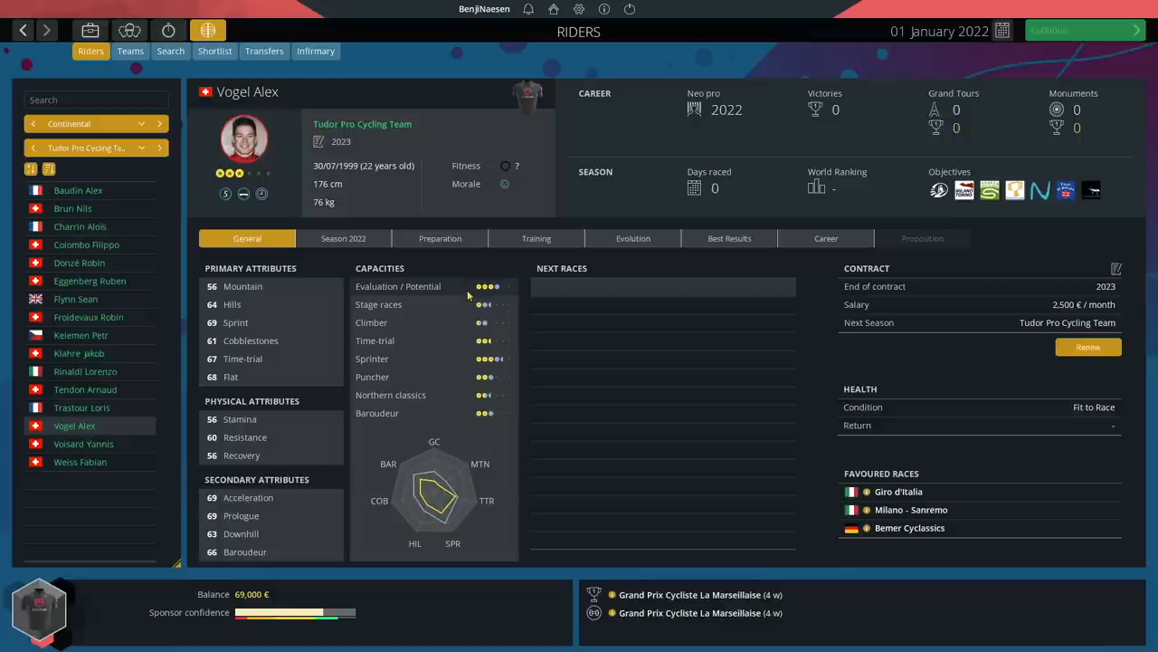
{"action": "left_click", "coordinate": [87, 316]}
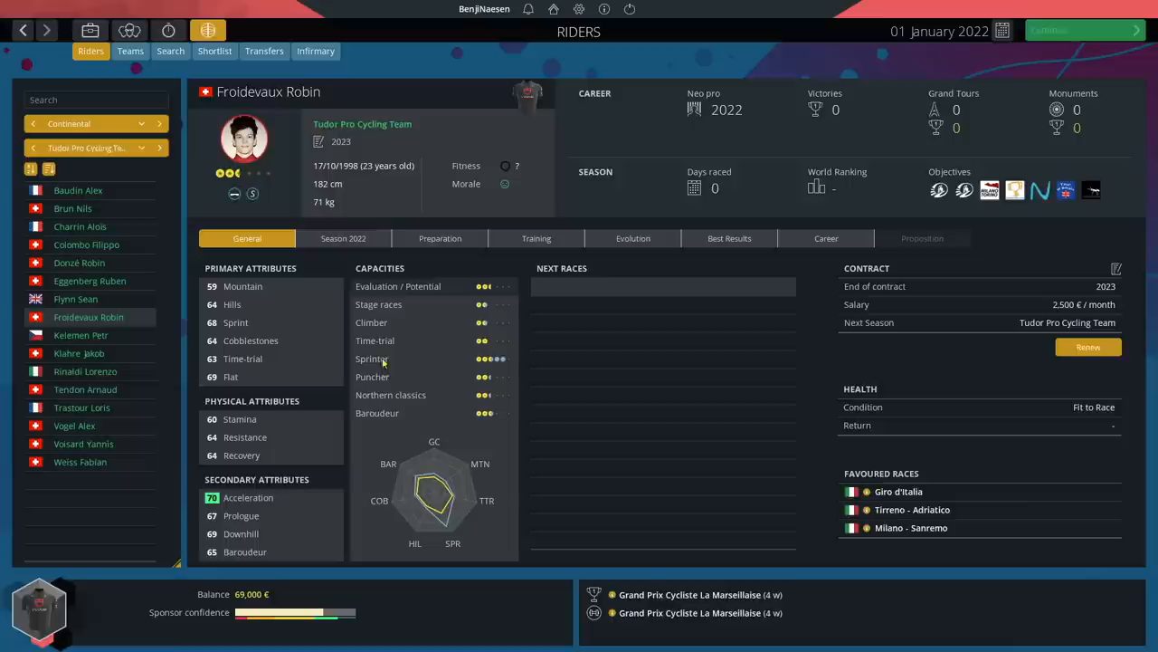
{"action": "left_click", "coordinate": [84, 444]}
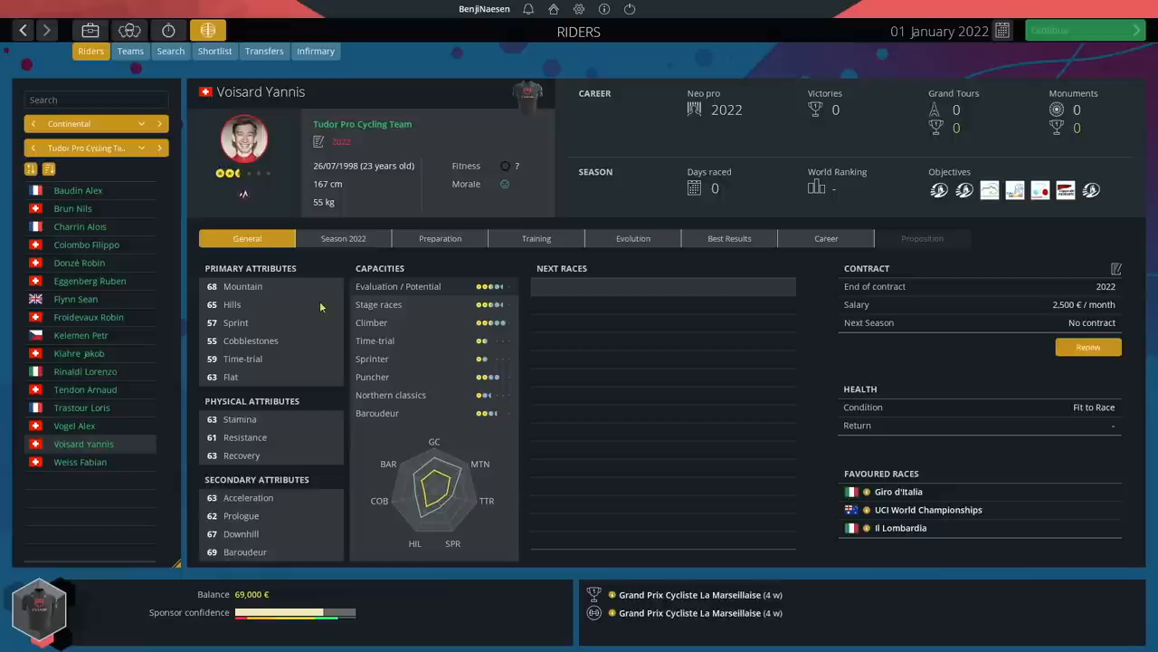
View the rider profiles of Aloïs Charrin, Petr Kelemen and Sean Flynn in turn.
{"action": "left_click", "coordinate": [81, 226]}
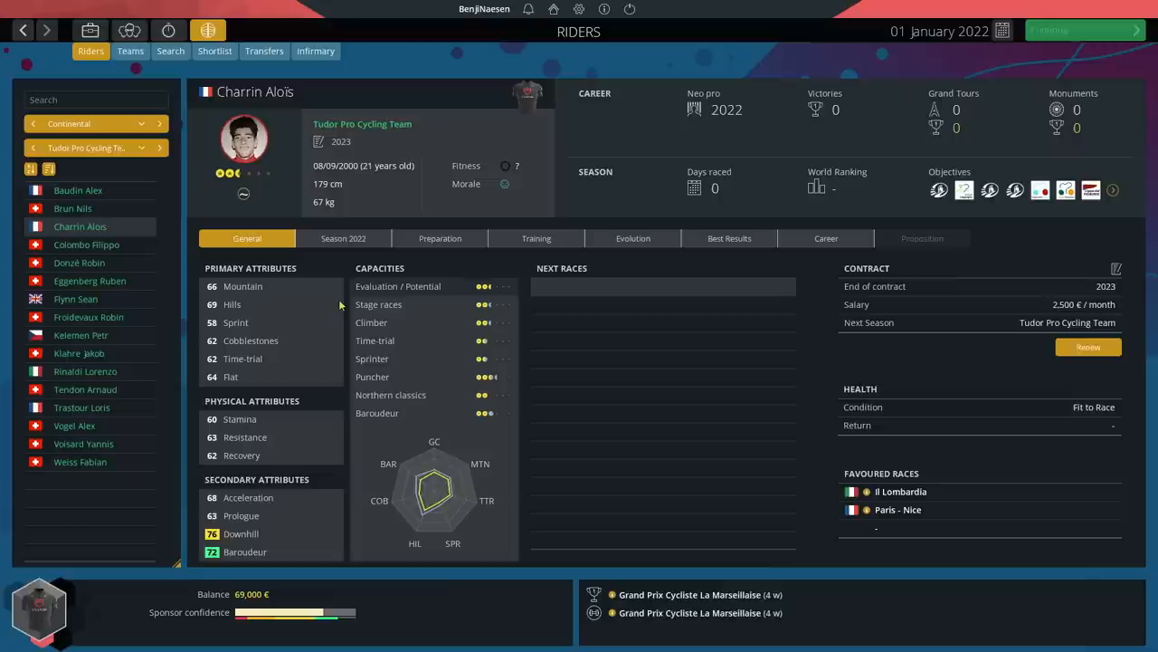
{"action": "left_click", "coordinate": [81, 335]}
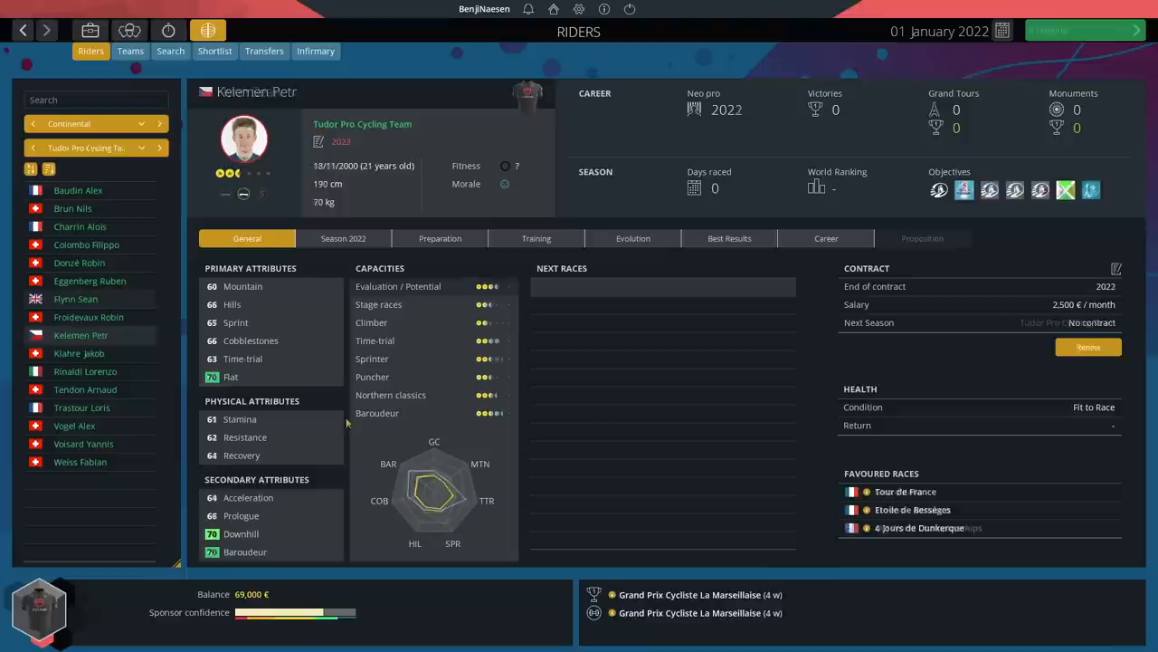
{"action": "left_click", "coordinate": [75, 299]}
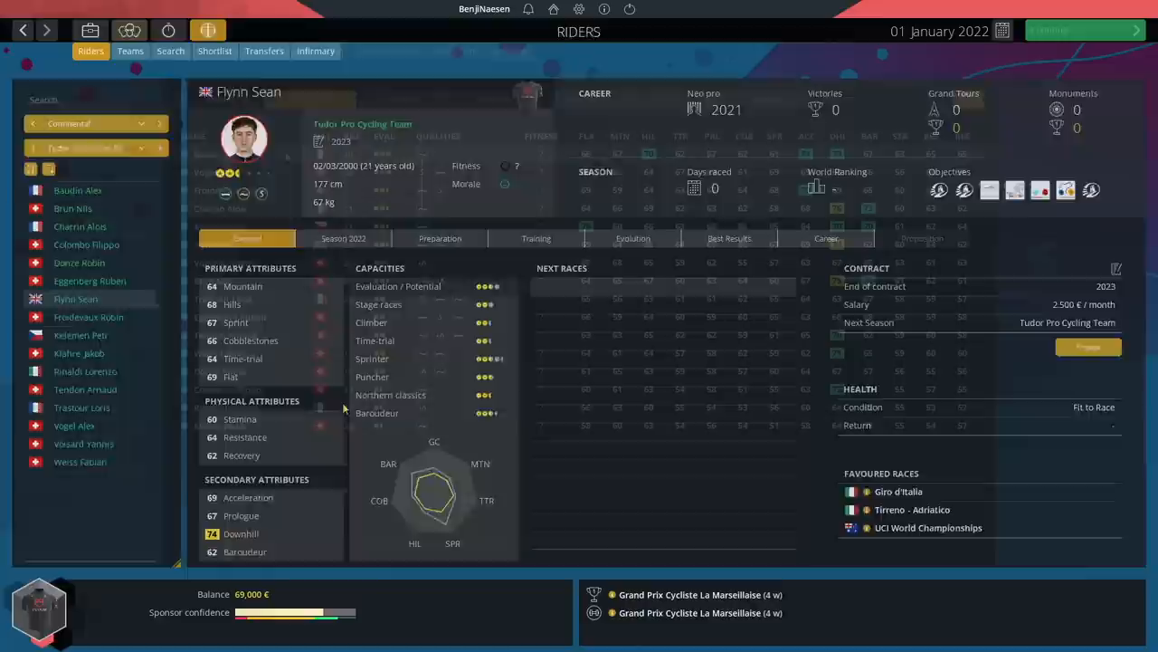
Review Tudor's squad attribute comparison table, then move to the race calendar.
{"action": "left_click", "coordinate": [130, 31]}
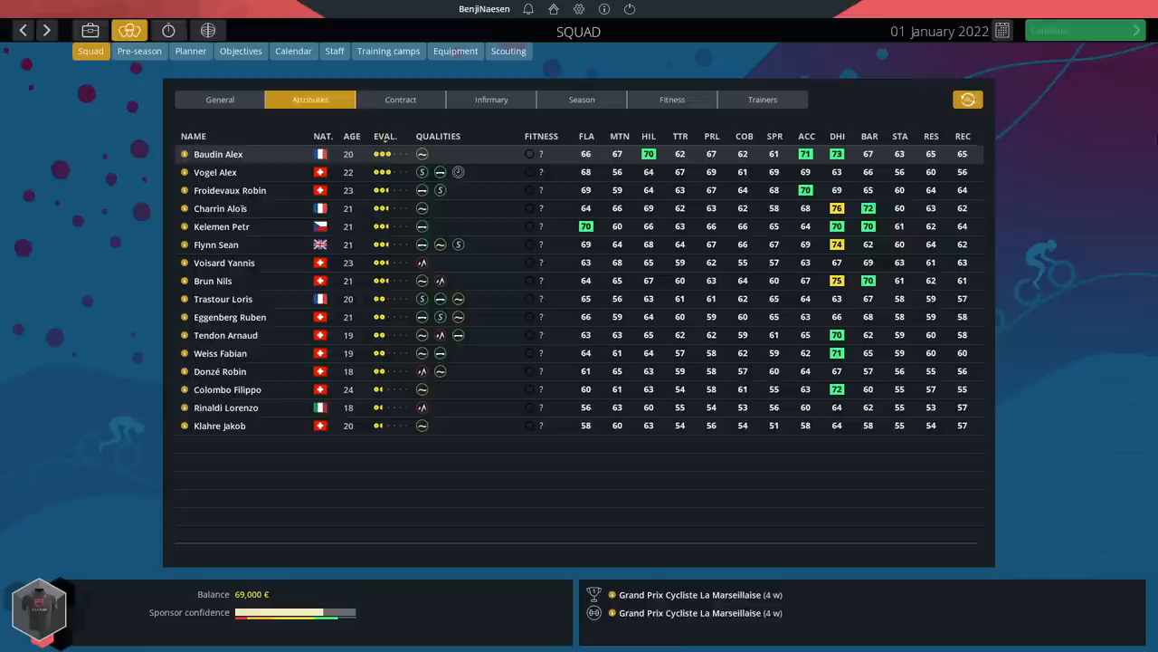
{"action": "left_click", "coordinate": [294, 51]}
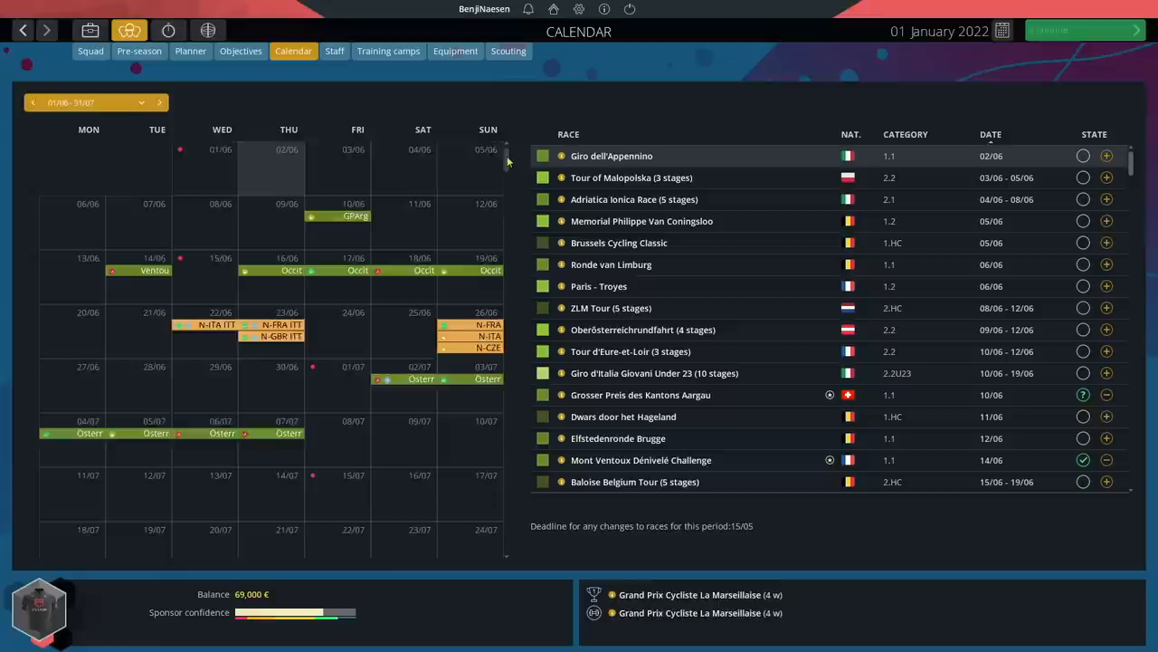
Set the race calendar period to 01/06 - 31/07.
{"action": "left_click", "coordinate": [159, 102]}
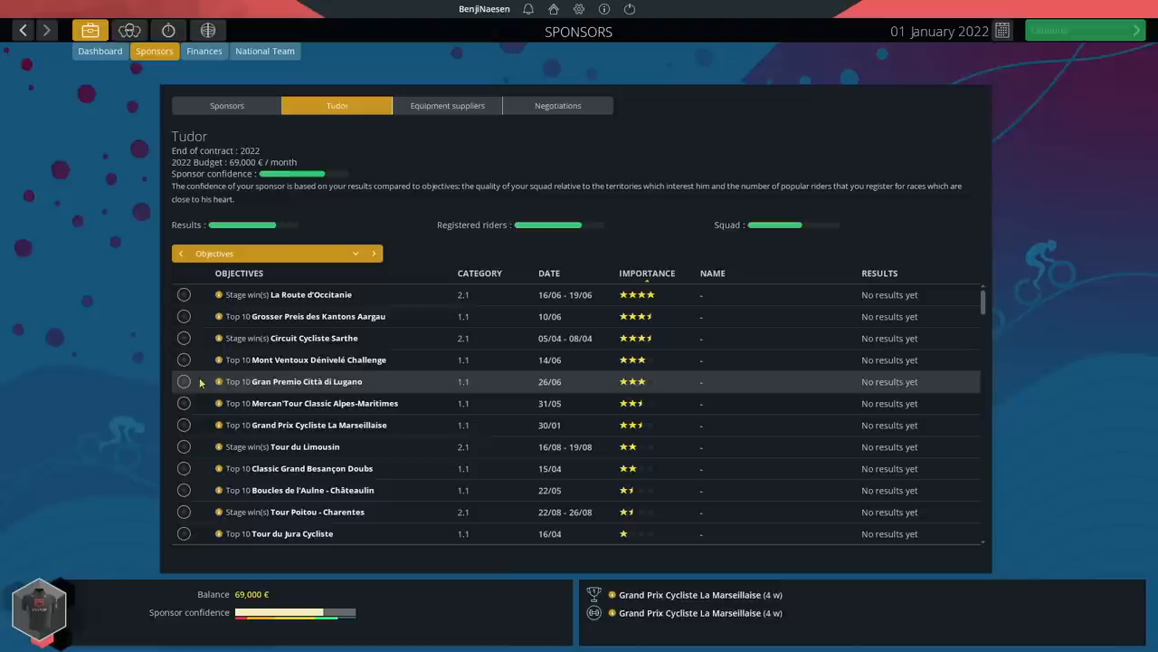
{"action": "mouse_move", "coordinate": [203, 294]}
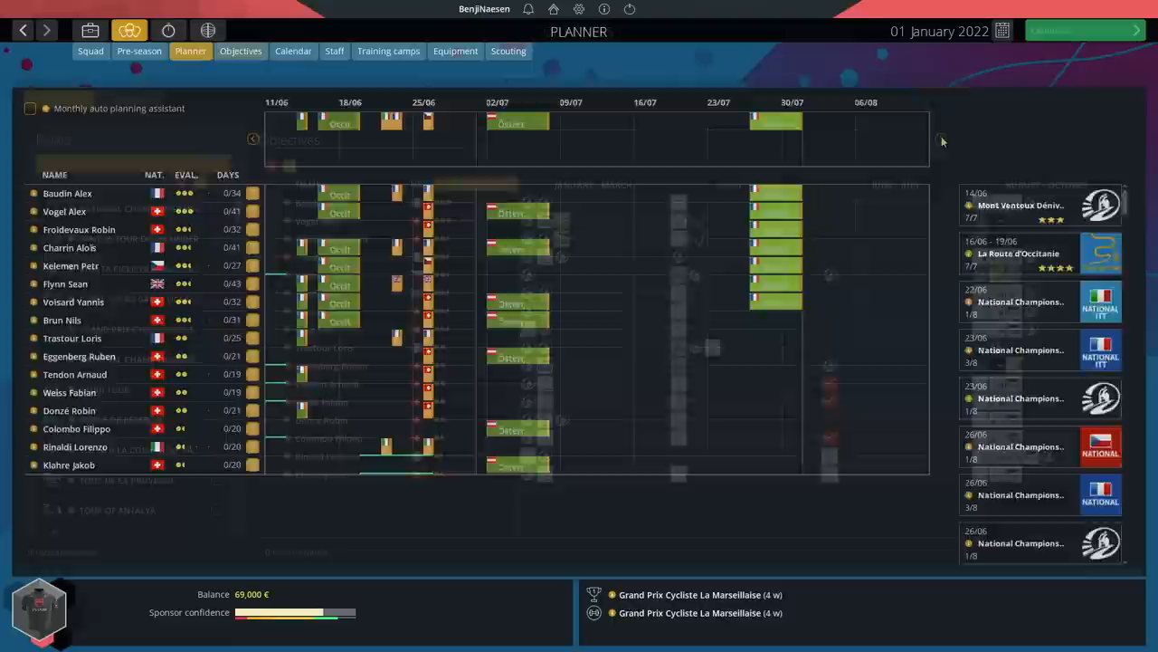
Switch to the Objectives screen listing all 16 Tudor riders against the season's races.
{"action": "left_click", "coordinate": [240, 51]}
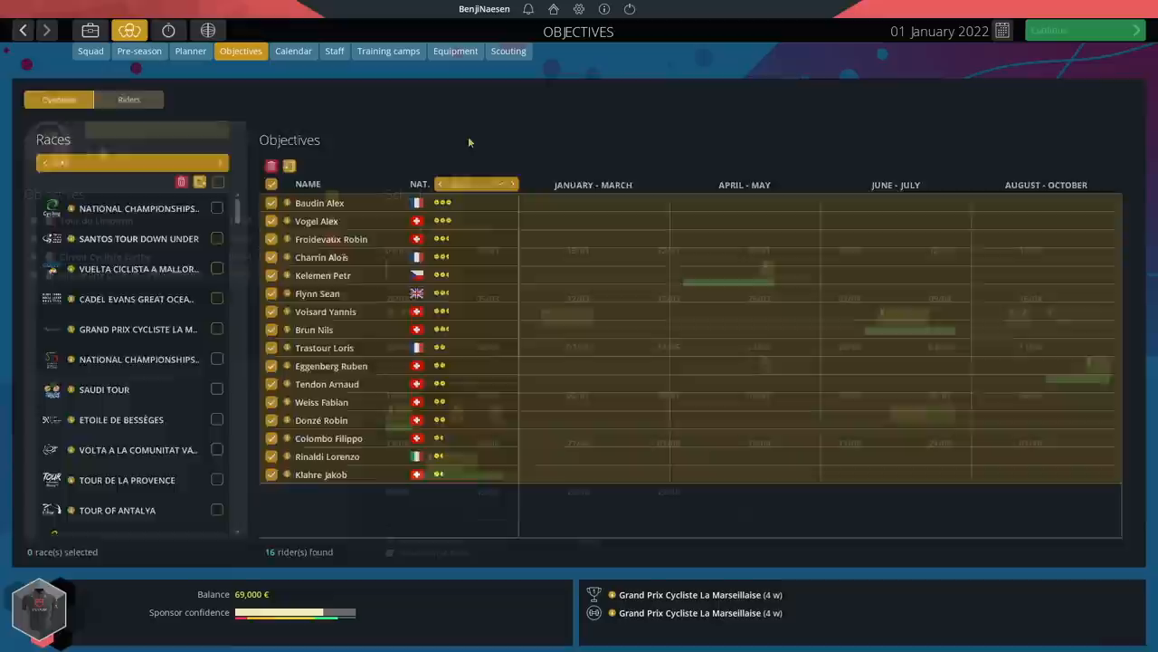
Toggle Objectives to the Riders view, showing Sean Flynn's four target races and schedule.
{"action": "left_click", "coordinate": [129, 100]}
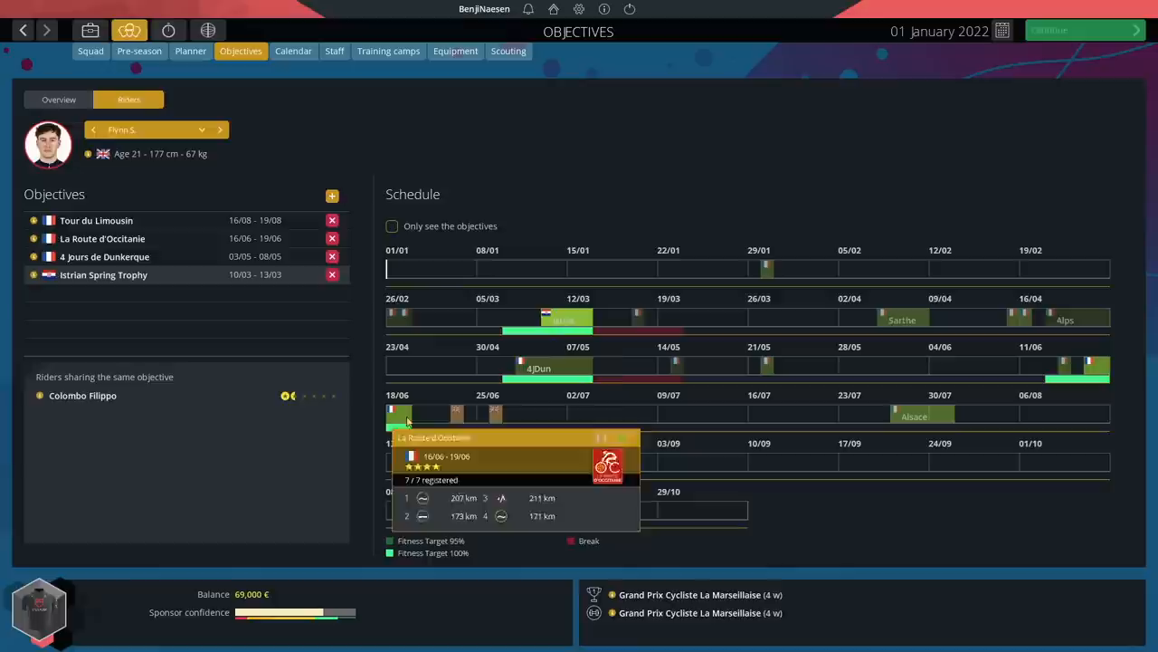
Step through Froidevaux, Kelemen, Vogel and Voisard's objectives, then return to the Overview.
{"action": "left_click", "coordinate": [219, 130]}
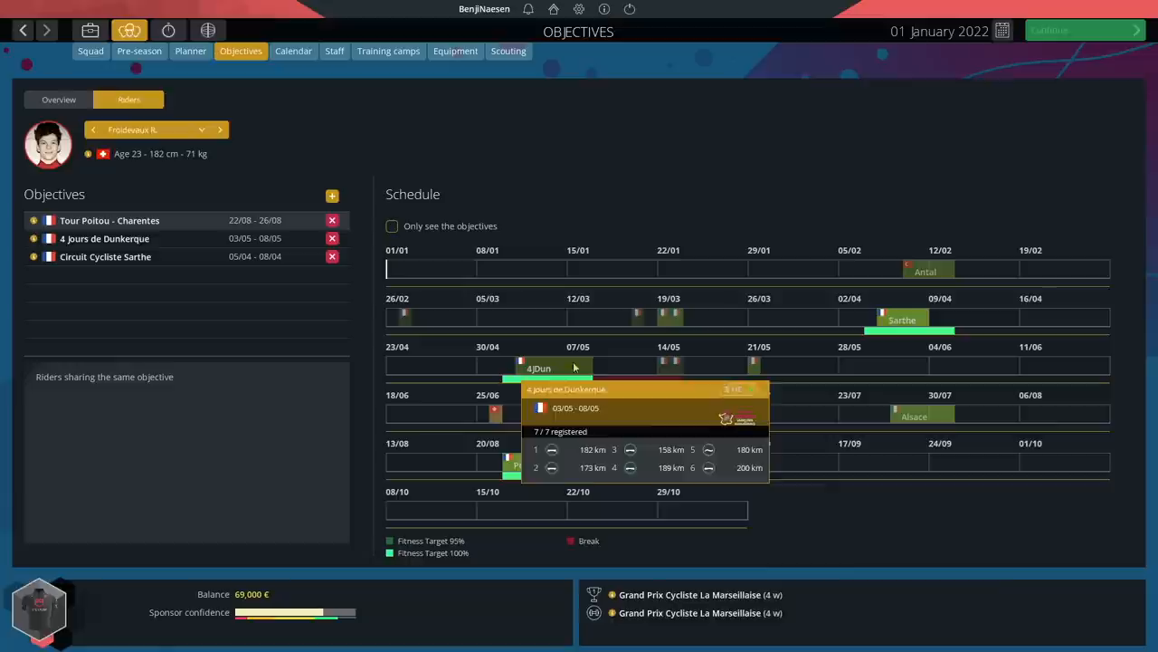
{"action": "left_click", "coordinate": [219, 129]}
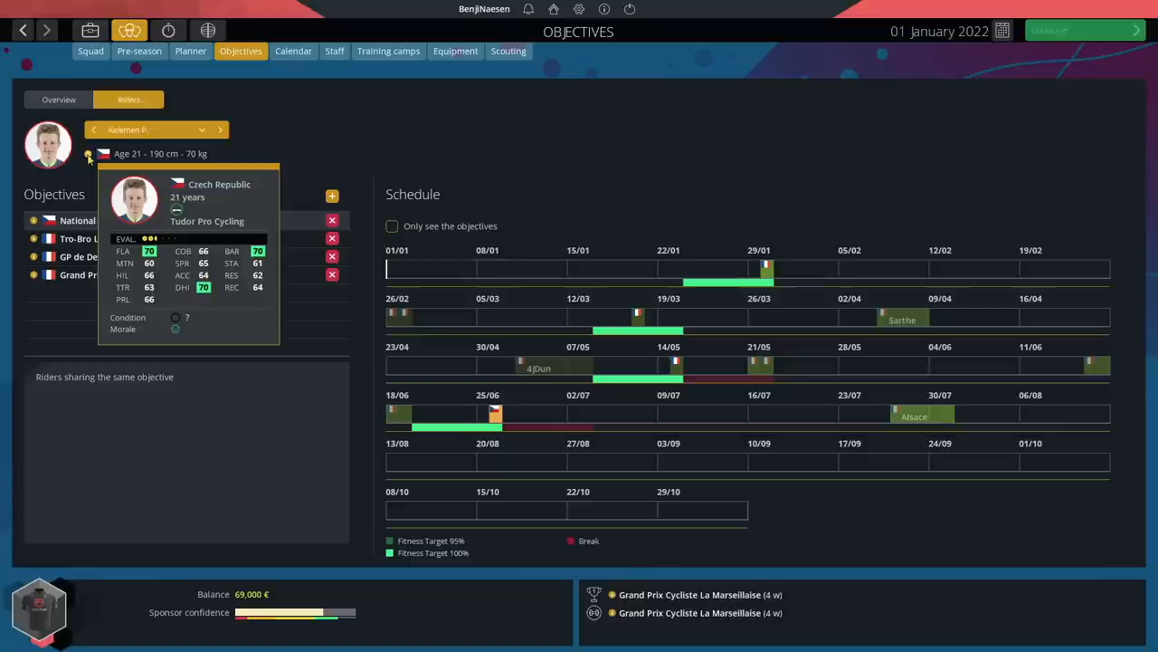
{"action": "left_click", "coordinate": [219, 129]}
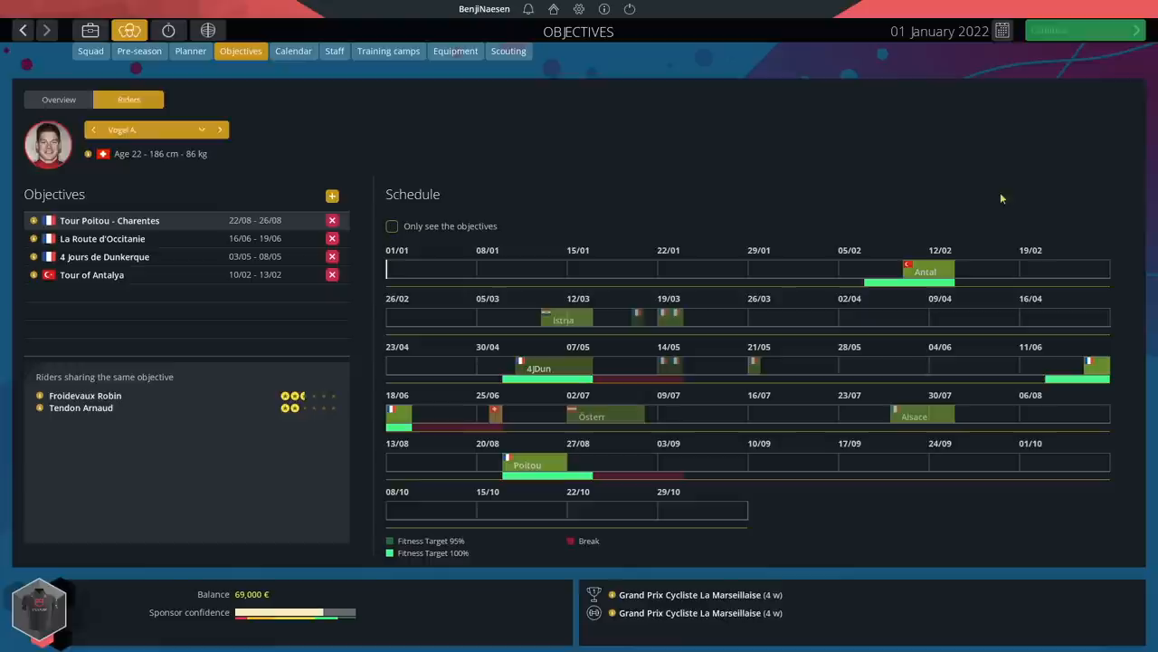
{"action": "mouse_move", "coordinate": [398, 414]}
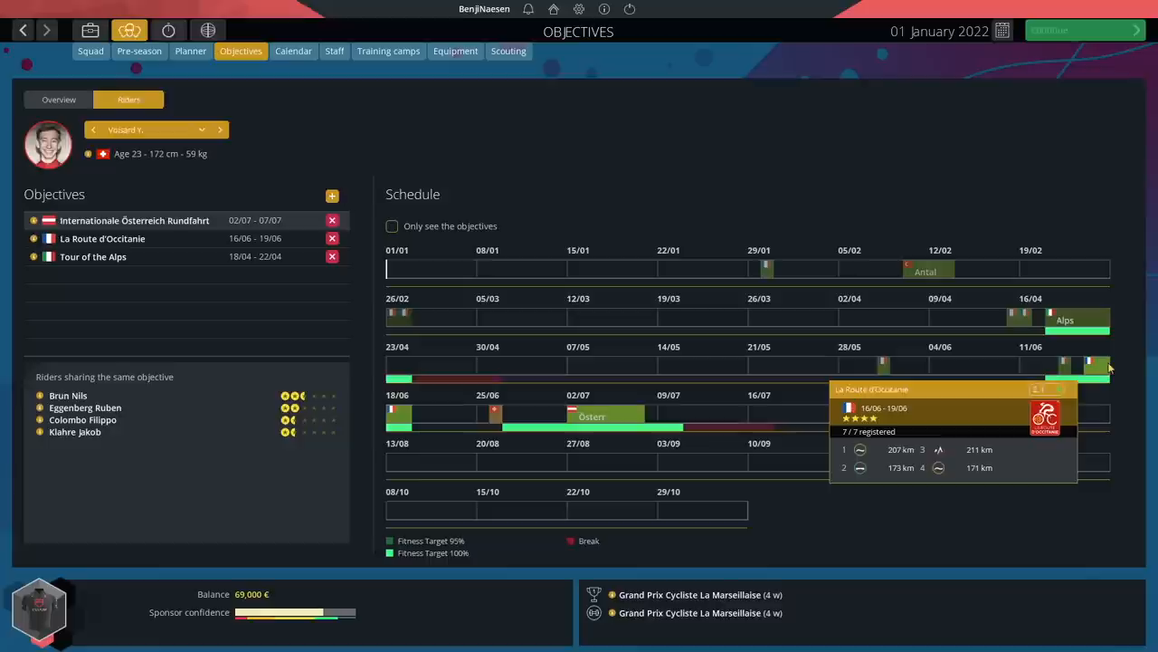
{"action": "left_click", "coordinate": [57, 100]}
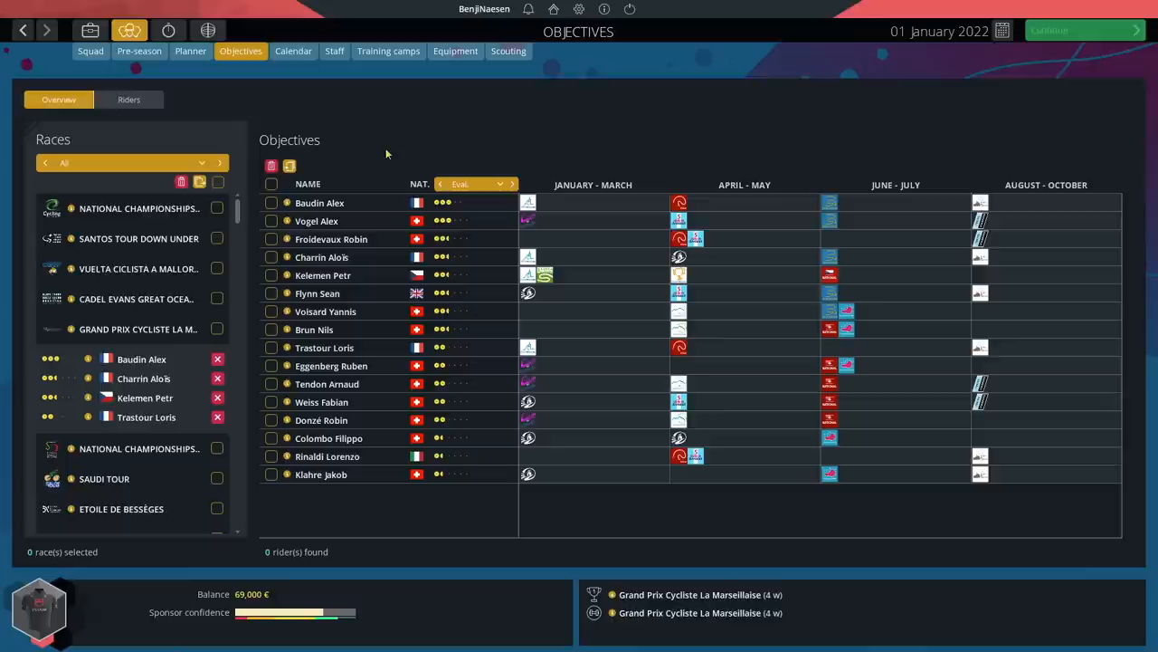
Show the Pre-season plan with each rider's first objective and pre-season intensity.
{"action": "left_click", "coordinate": [139, 50]}
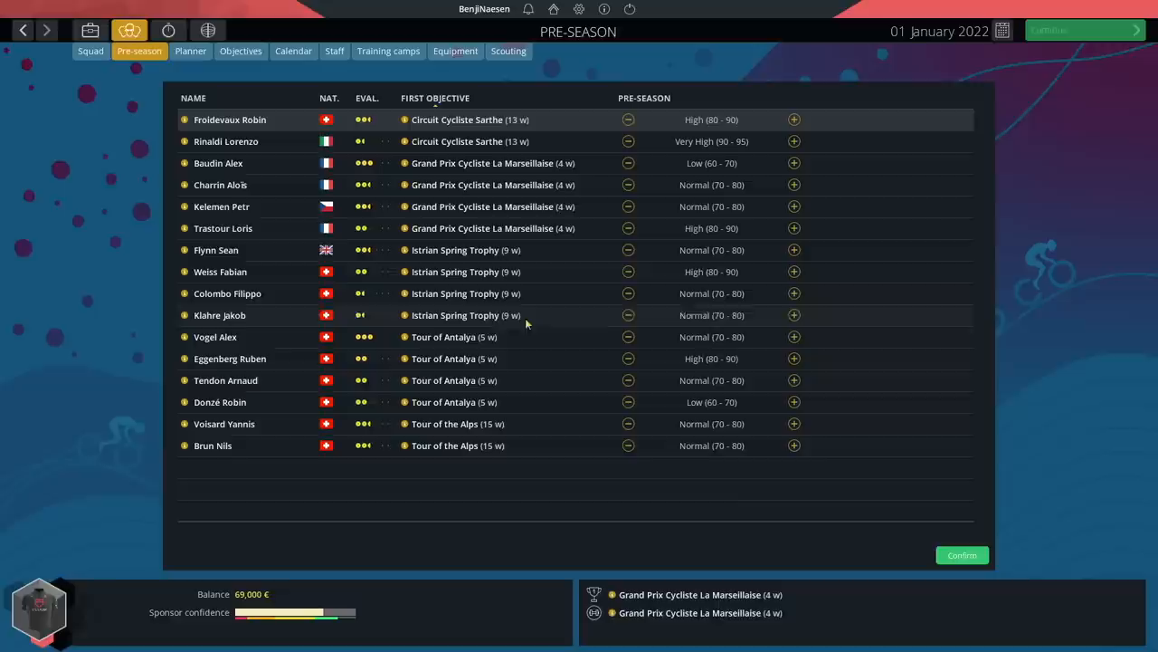
Raise several riders' pre-season intensity to High or Very High, then view training camps.
{"action": "left_click", "coordinate": [794, 337]}
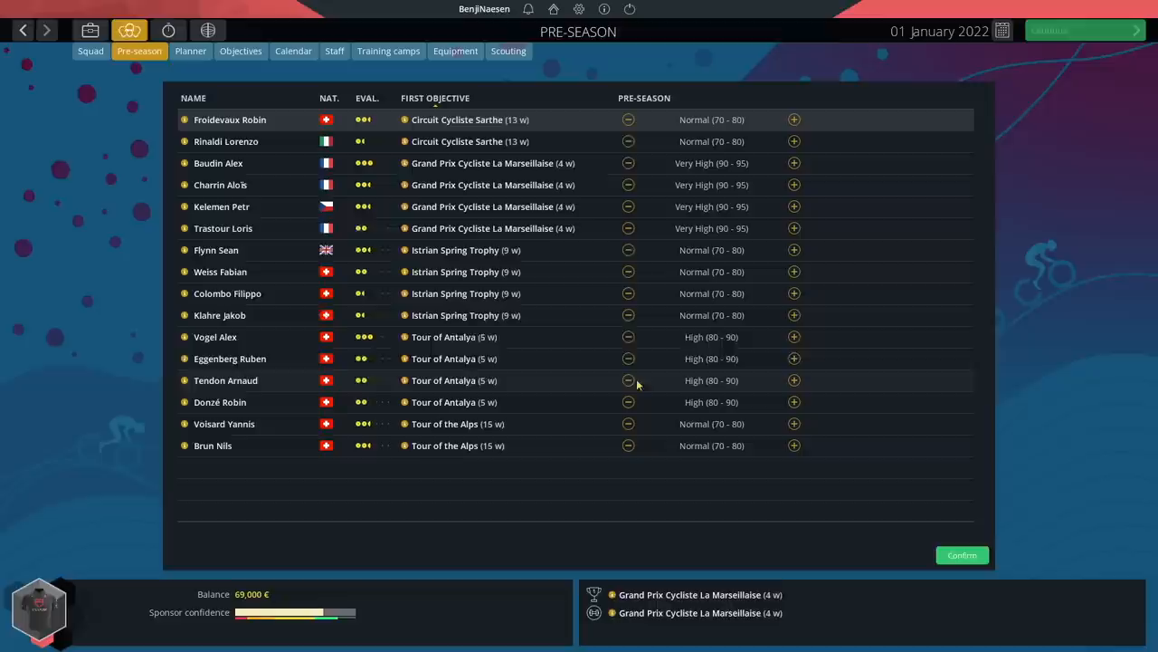
{"action": "left_click", "coordinate": [389, 51]}
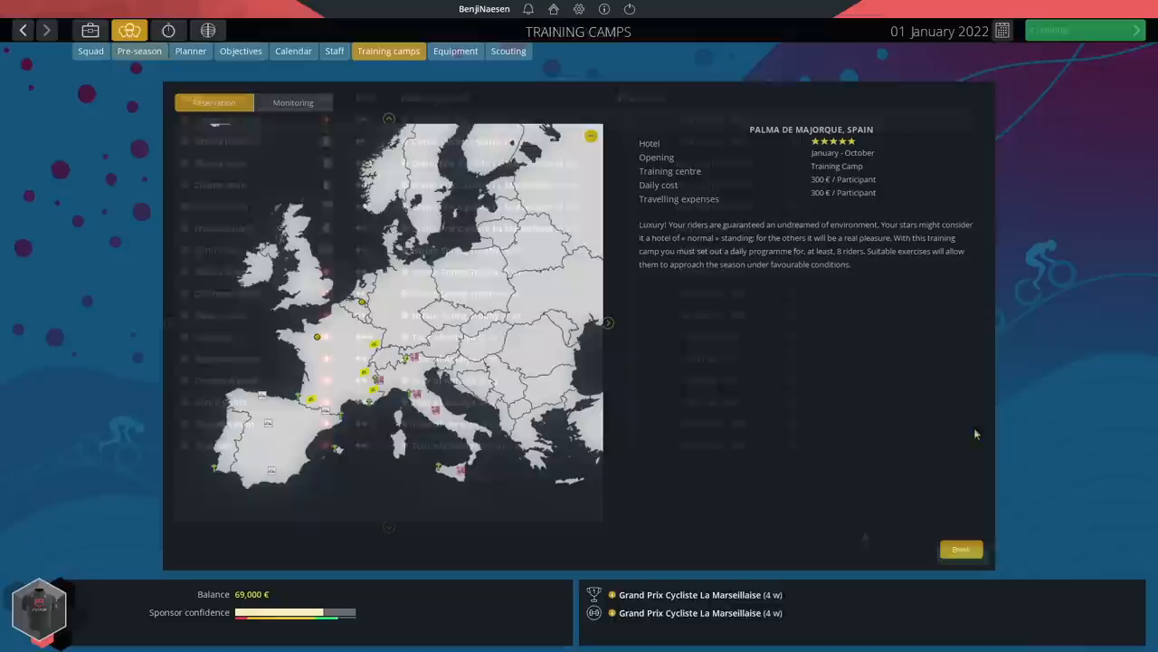
Open and cancel a La Londe-les-Maures training camp reservation, then go to Staff.
{"action": "left_click", "coordinate": [960, 549]}
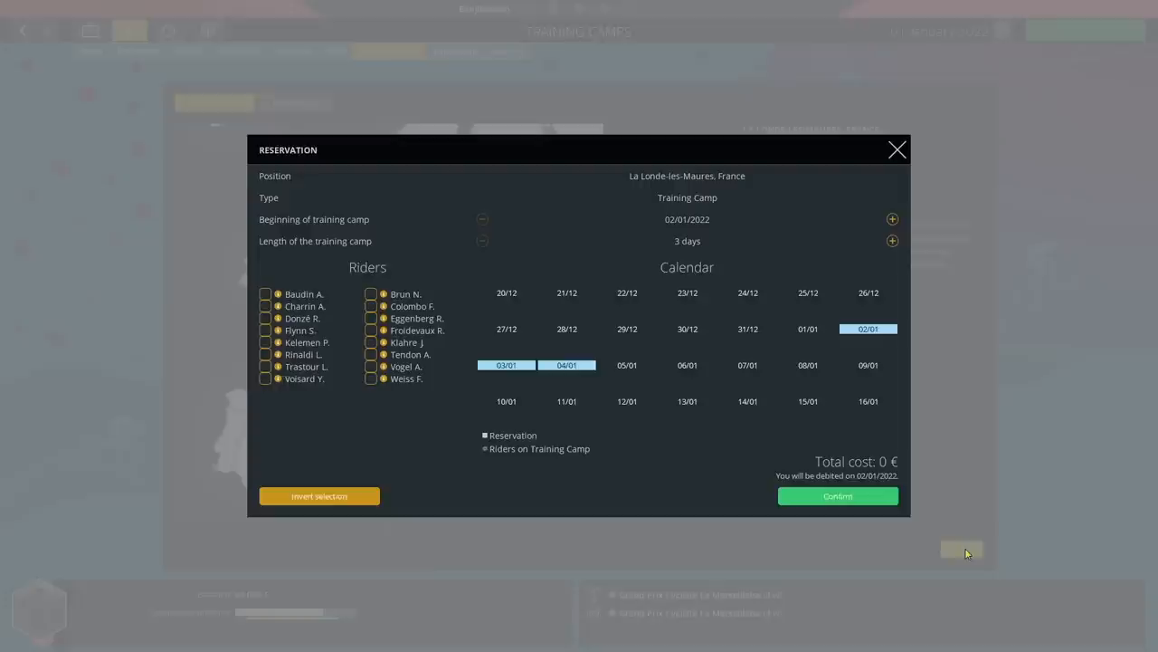
{"action": "left_click", "coordinate": [896, 149]}
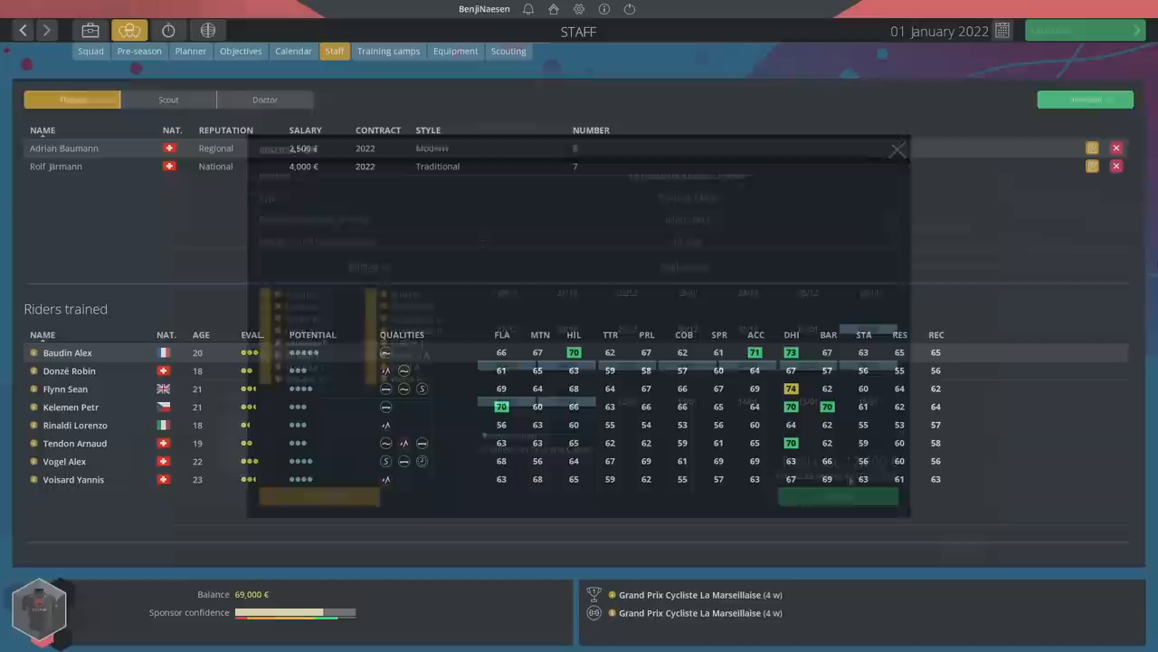
Review the second trainer's riders and browse hireable trainers without hiring anyone.
{"action": "left_click", "coordinate": [896, 149]}
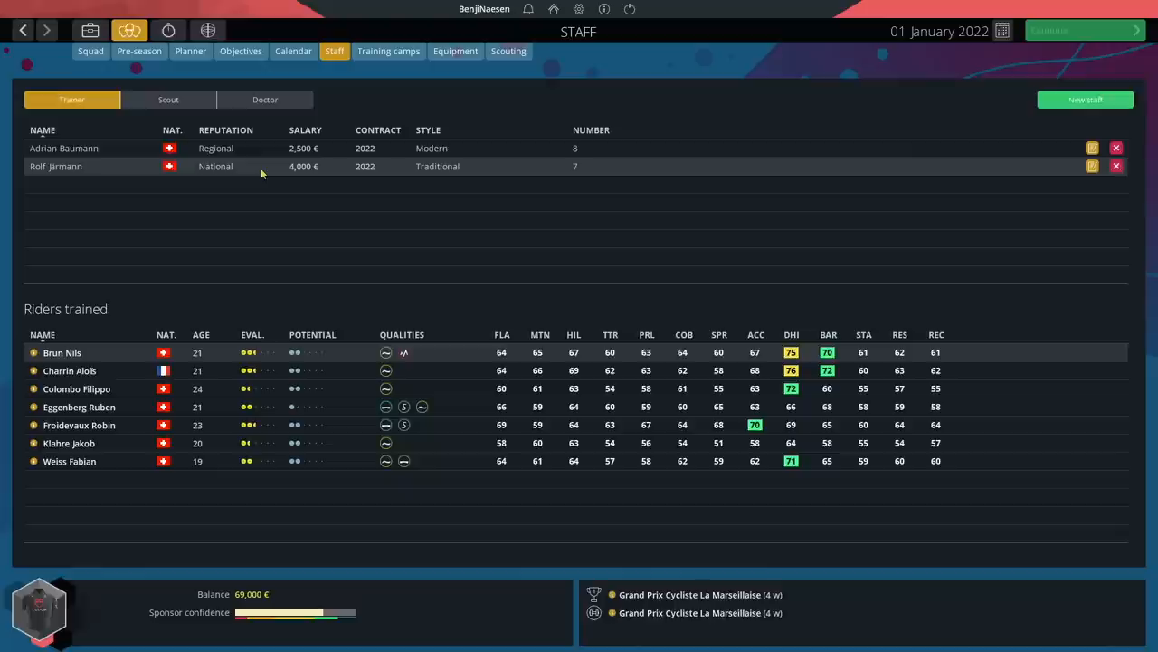
{"action": "left_click", "coordinate": [1084, 99]}
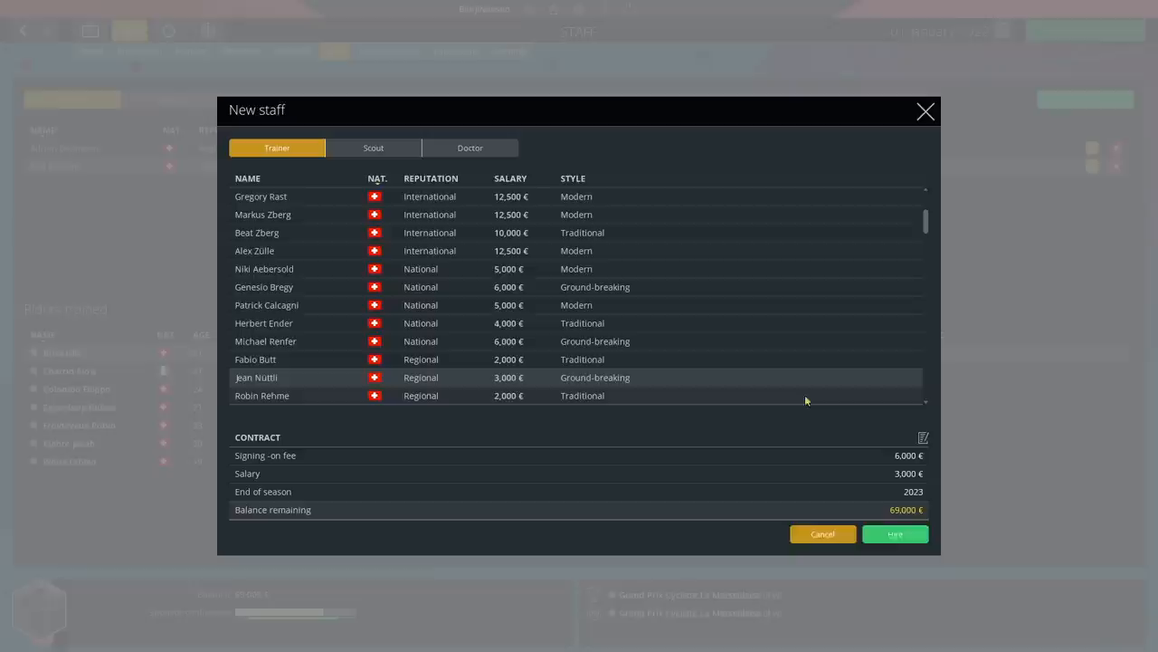
{"action": "left_click", "coordinate": [822, 533]}
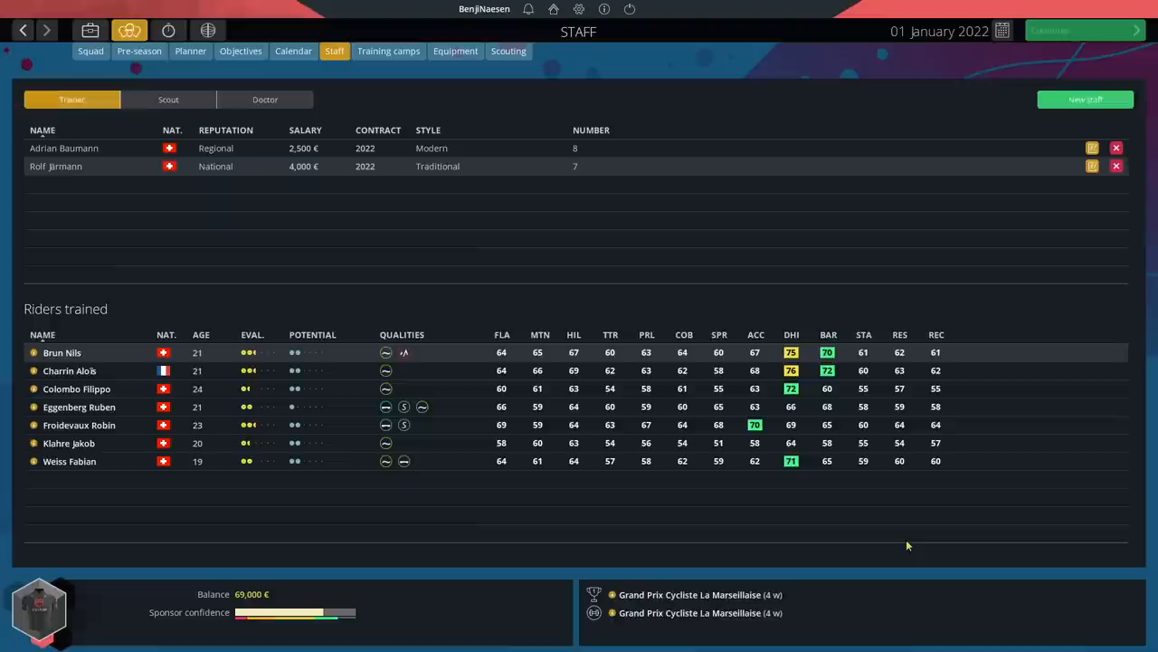
{"action": "left_click", "coordinate": [91, 50]}
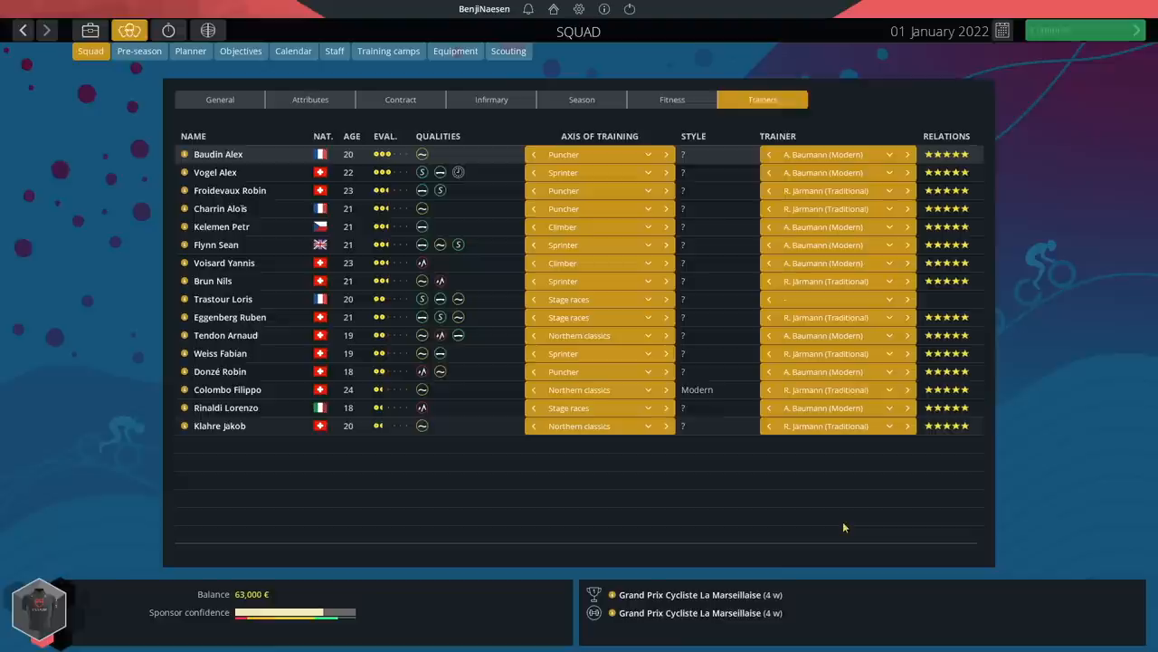
{"action": "mouse_move", "coordinate": [718, 255]}
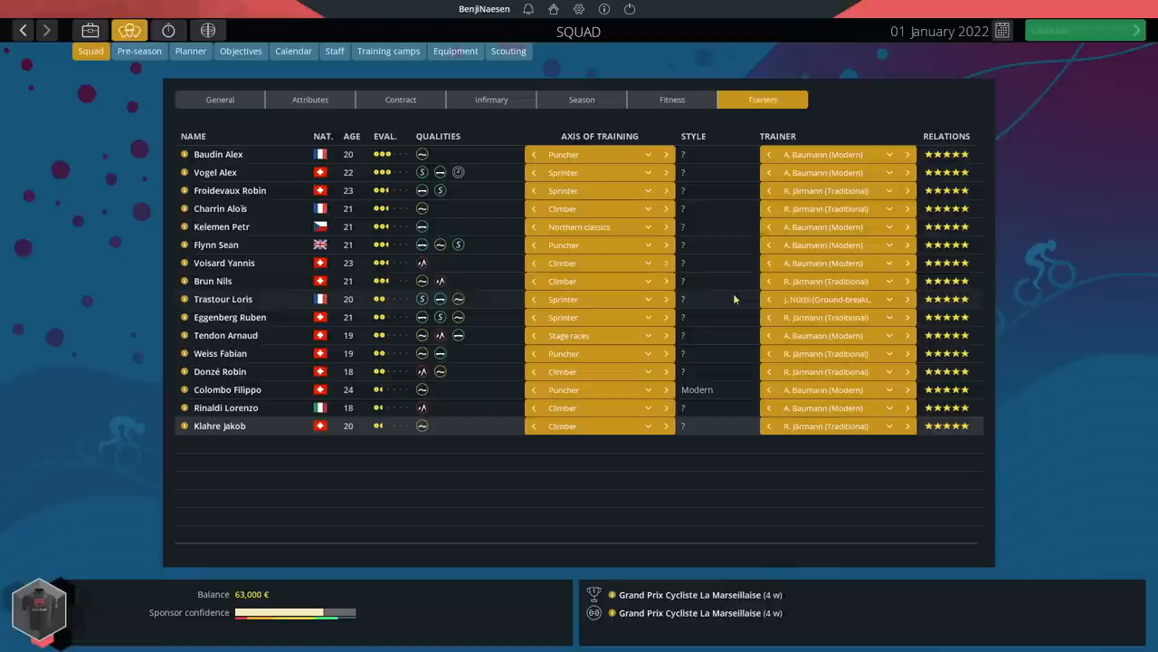
Finish the trainer assignment review and bring up the North Africa scouting map.
{"action": "left_click", "coordinate": [508, 50]}
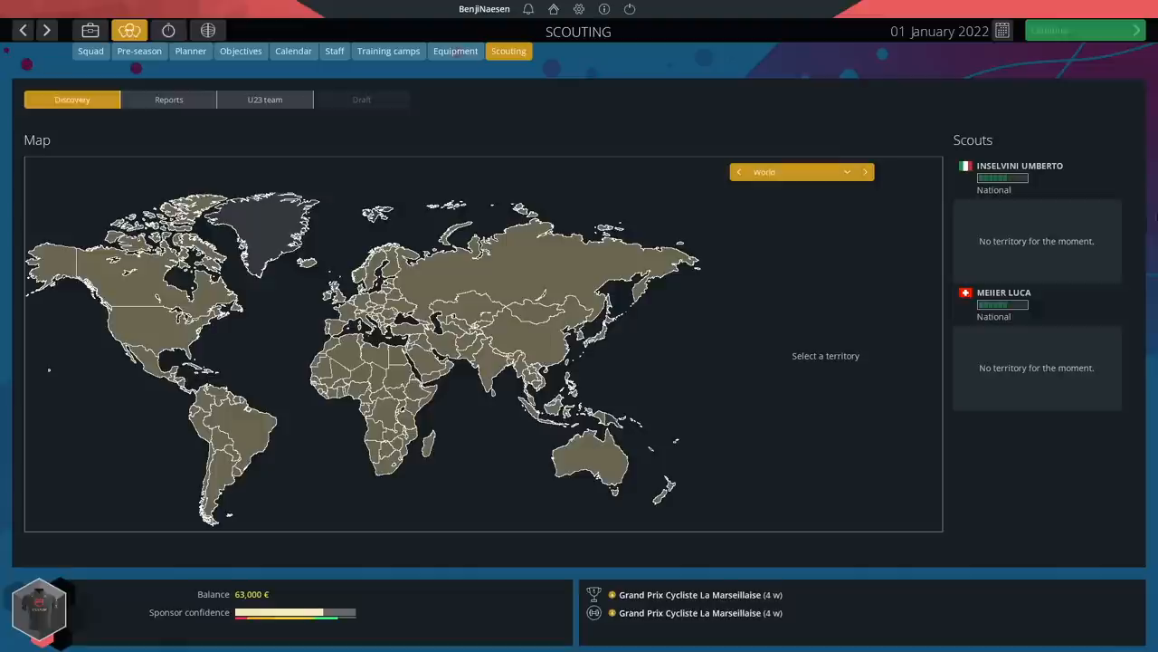
{"action": "left_click", "coordinate": [334, 51]}
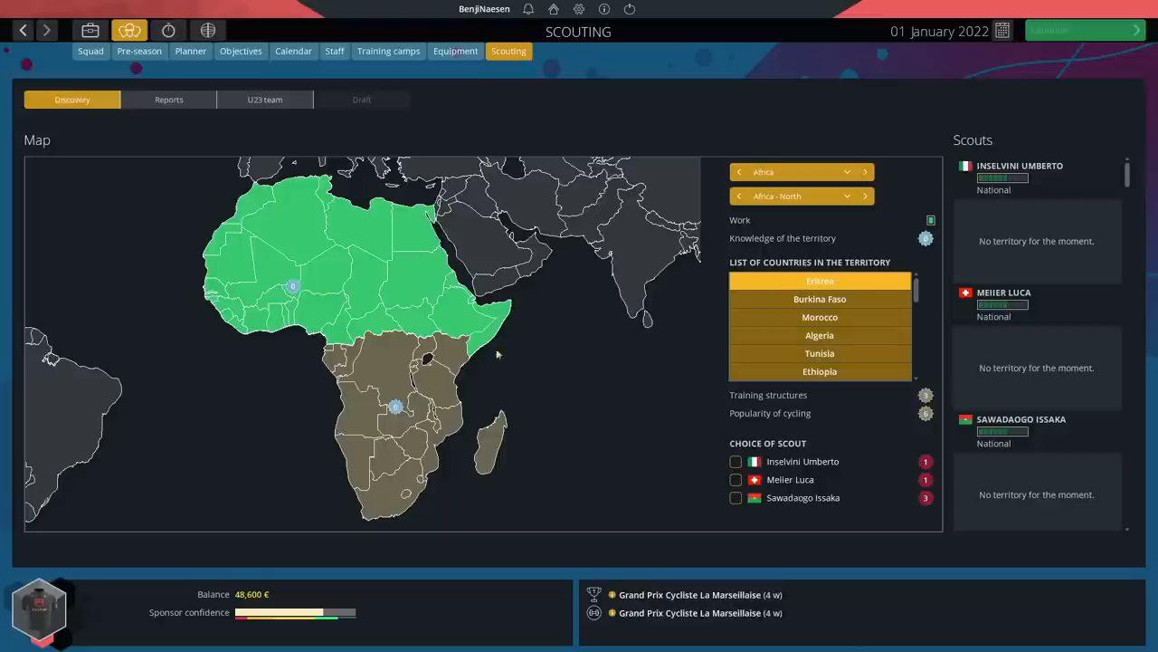
Send third scout Sawadaogo to North and South Africa, and Inselvini to Italy.
{"action": "left_click", "coordinate": [736, 497]}
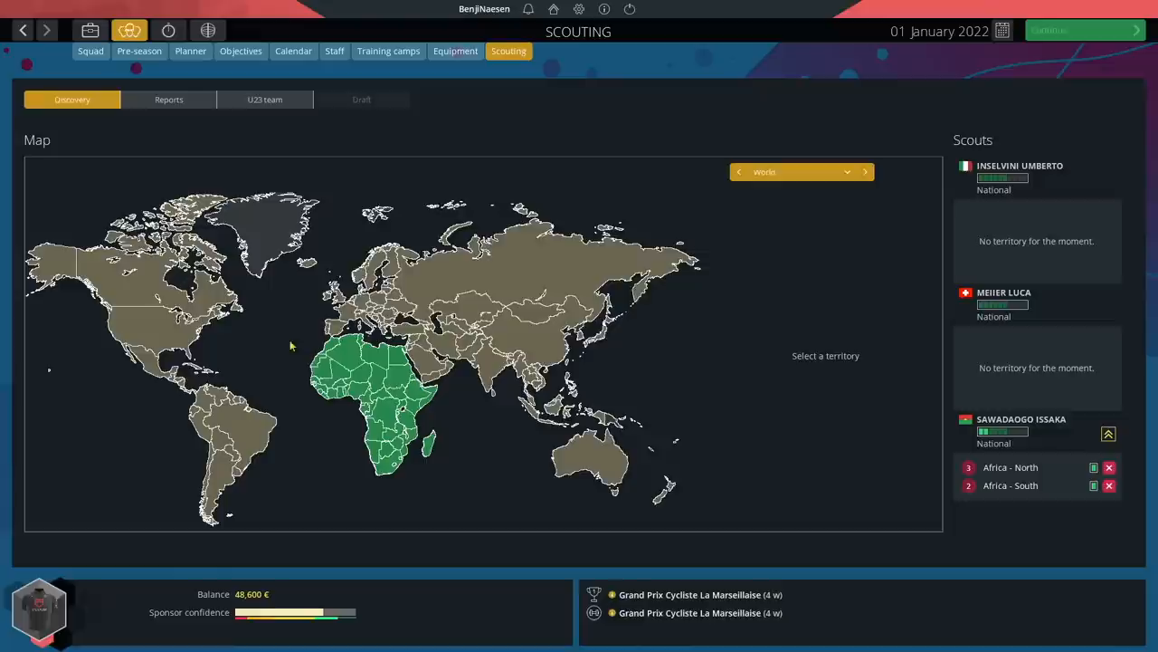
{"action": "left_click", "coordinate": [346, 470]}
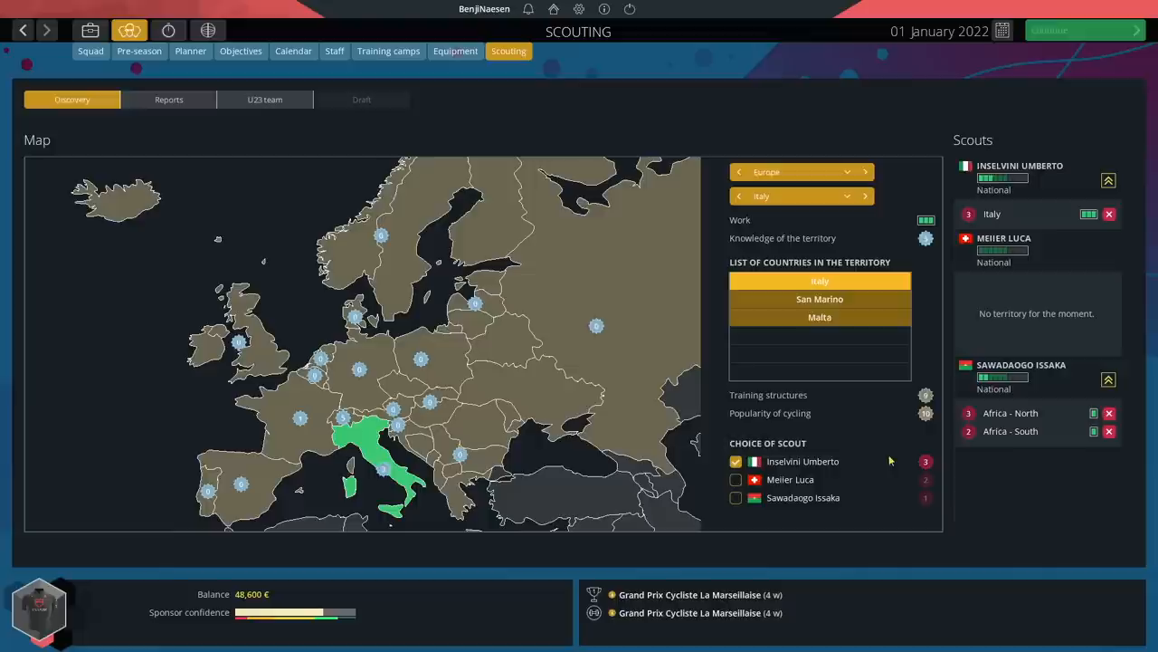
Add Germany to Inselvini's territories and assign Meier to Switzerland.
{"action": "left_click", "coordinate": [736, 479]}
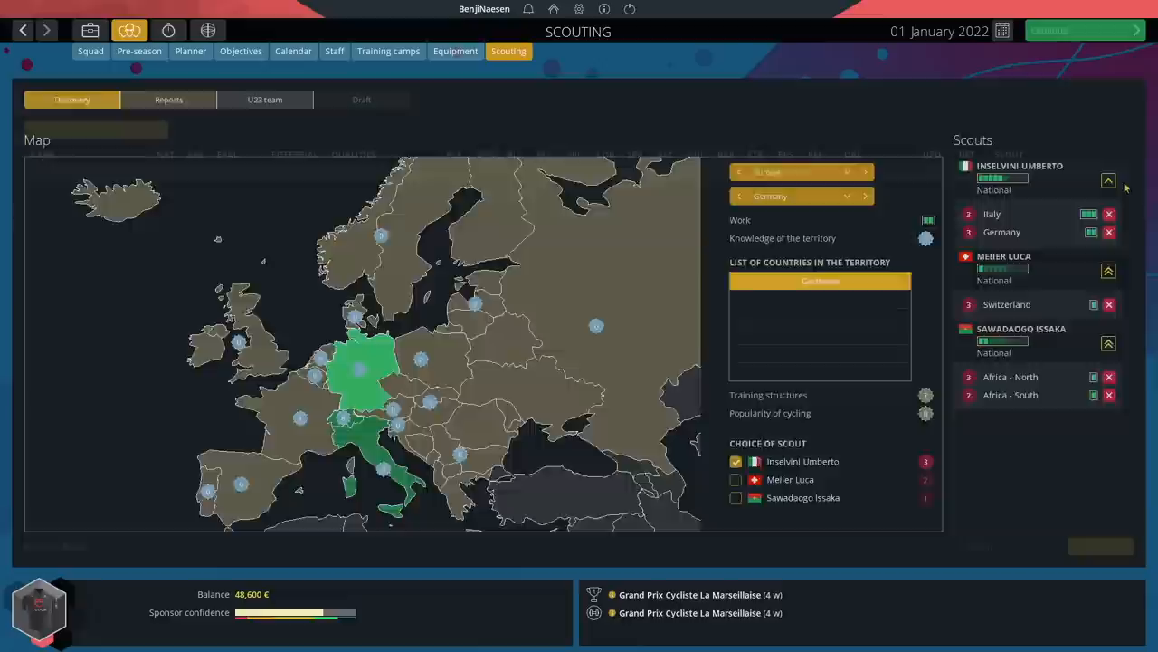
Advance to 9 January and read the 'Evolution of potentials' trainer e-mail.
{"action": "left_click", "coordinate": [264, 99]}
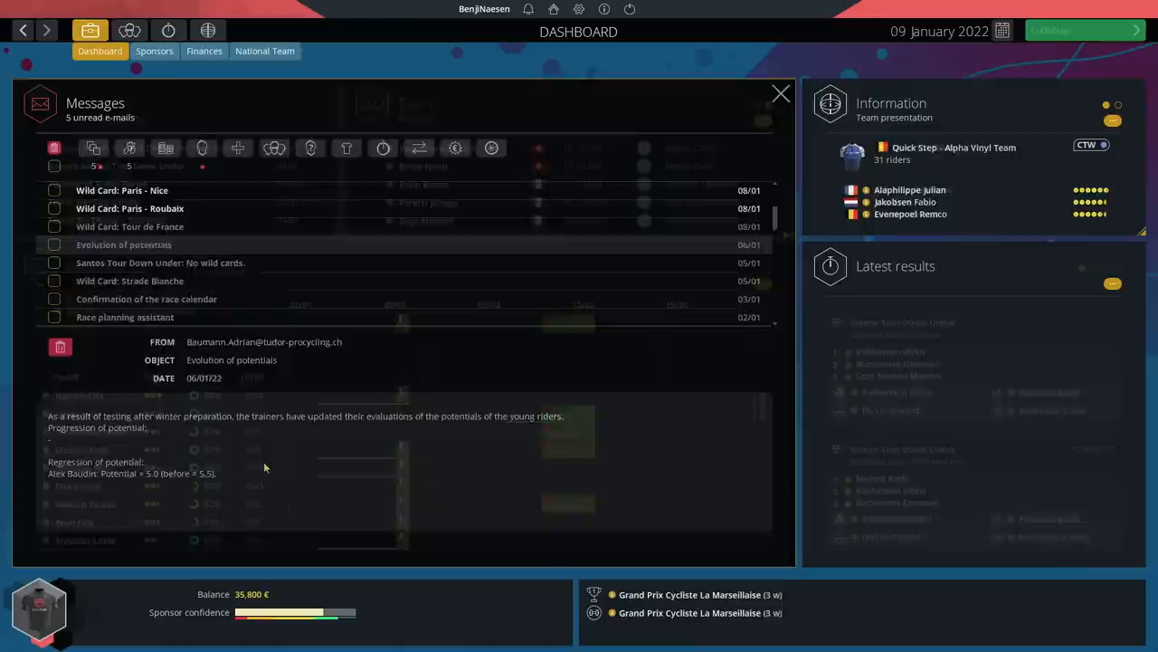
Scroll through the scouts' young-rider discoveries and continue to 30 January.
{"action": "left_click", "coordinate": [1077, 30]}
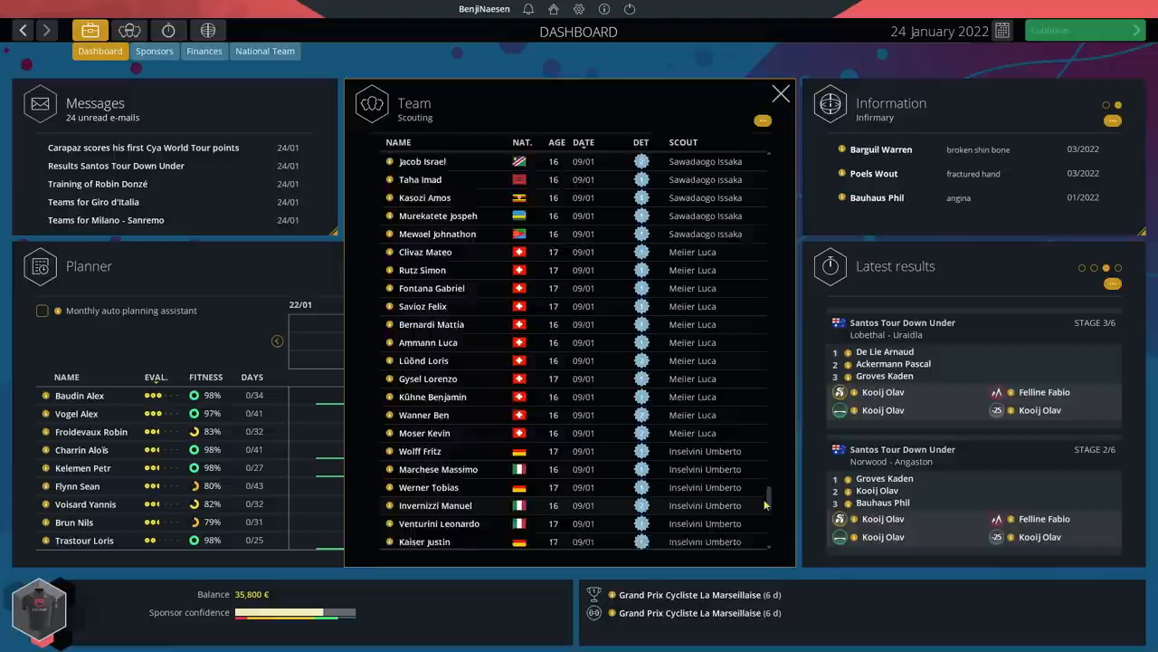
{"action": "scroll", "scroll_direction": "down", "scroll_amount": 3}
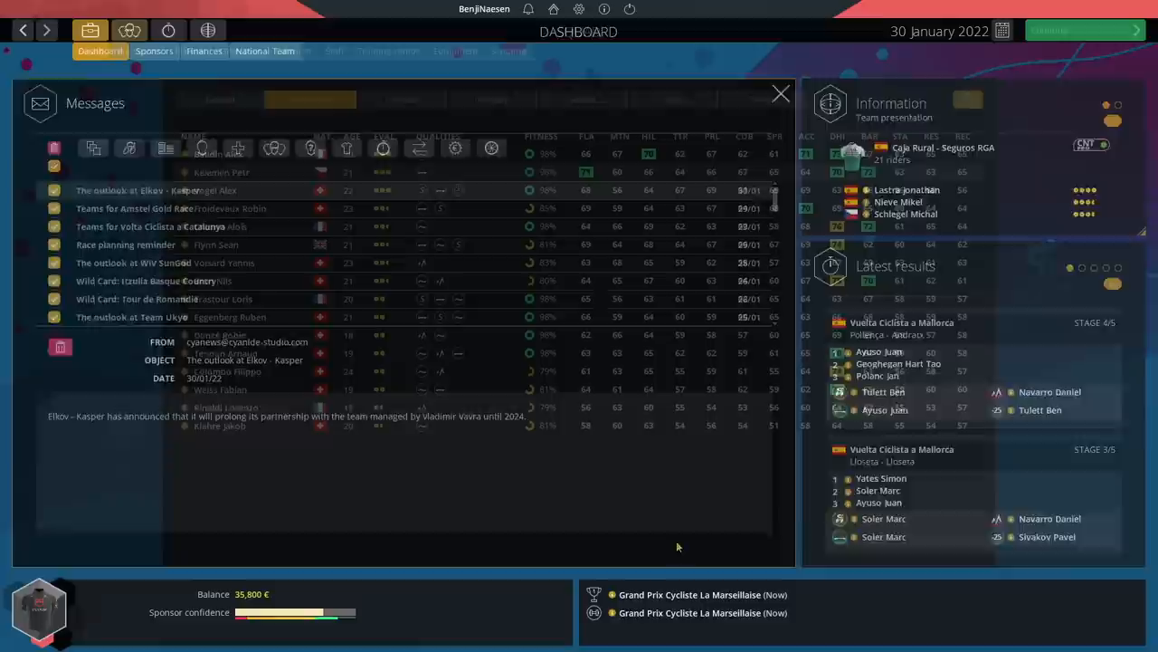
{"action": "left_click", "coordinate": [129, 30]}
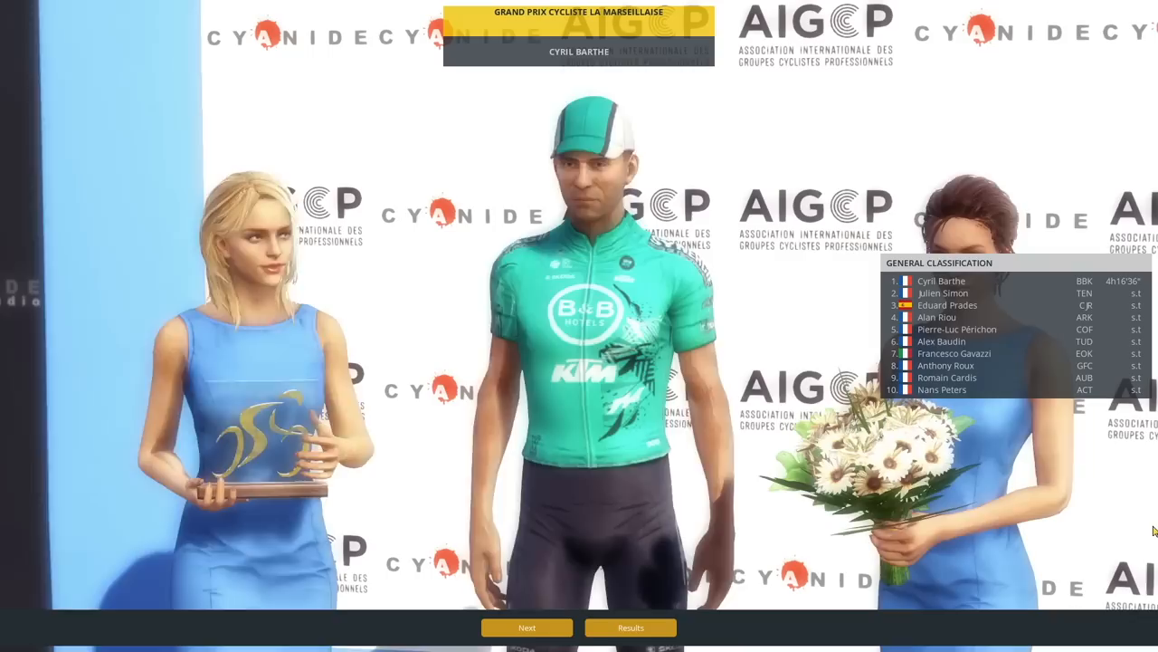
{"action": "left_click", "coordinate": [630, 628]}
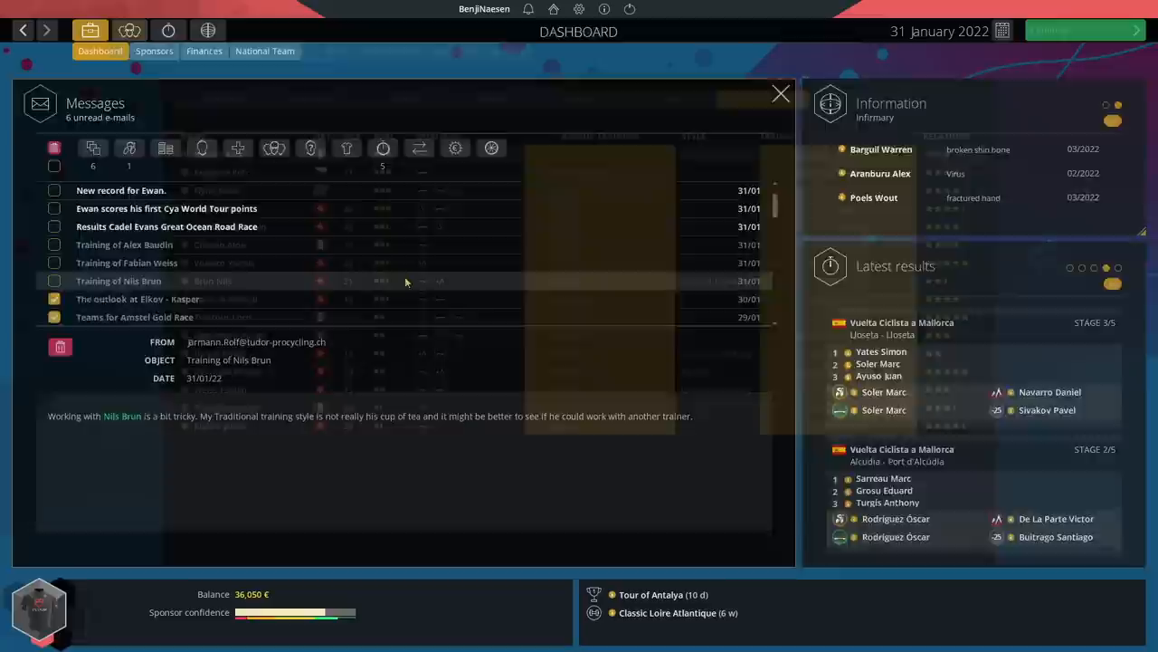
{"action": "left_click", "coordinate": [129, 31]}
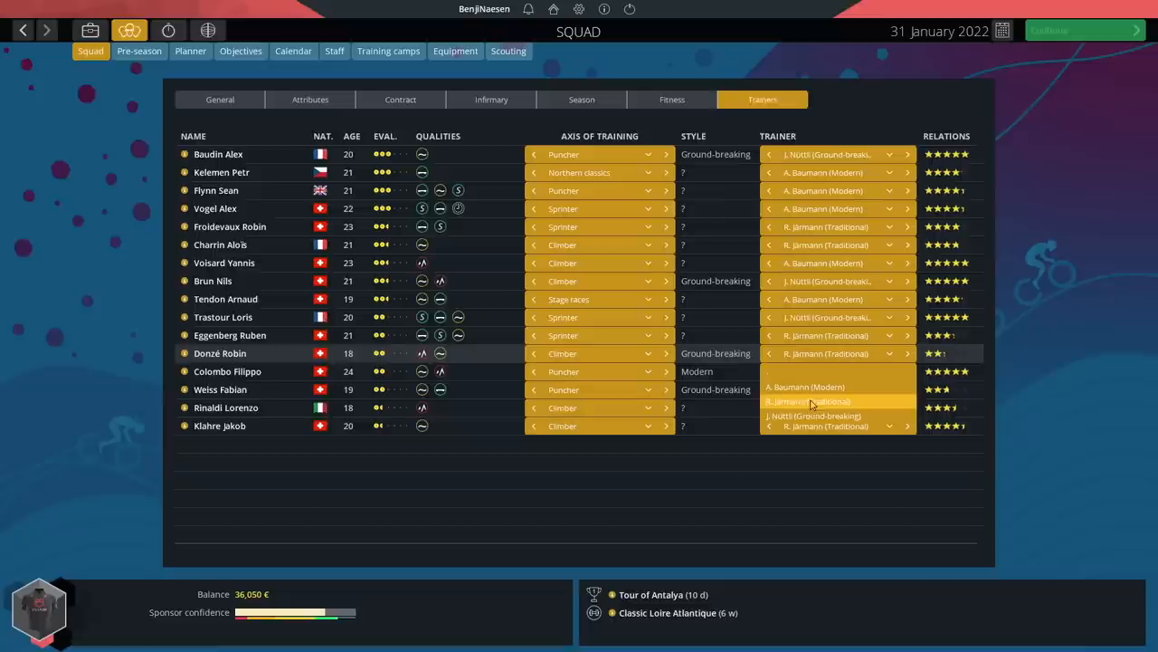
{"action": "left_click", "coordinate": [311, 100]}
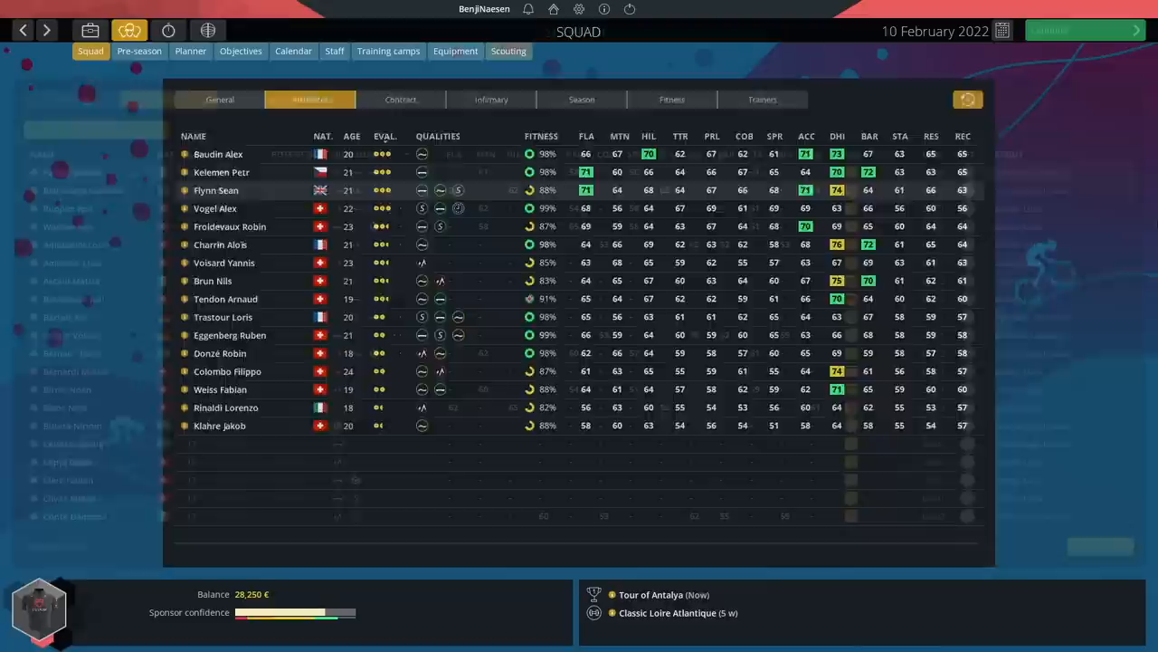
{"action": "left_click", "coordinate": [508, 50]}
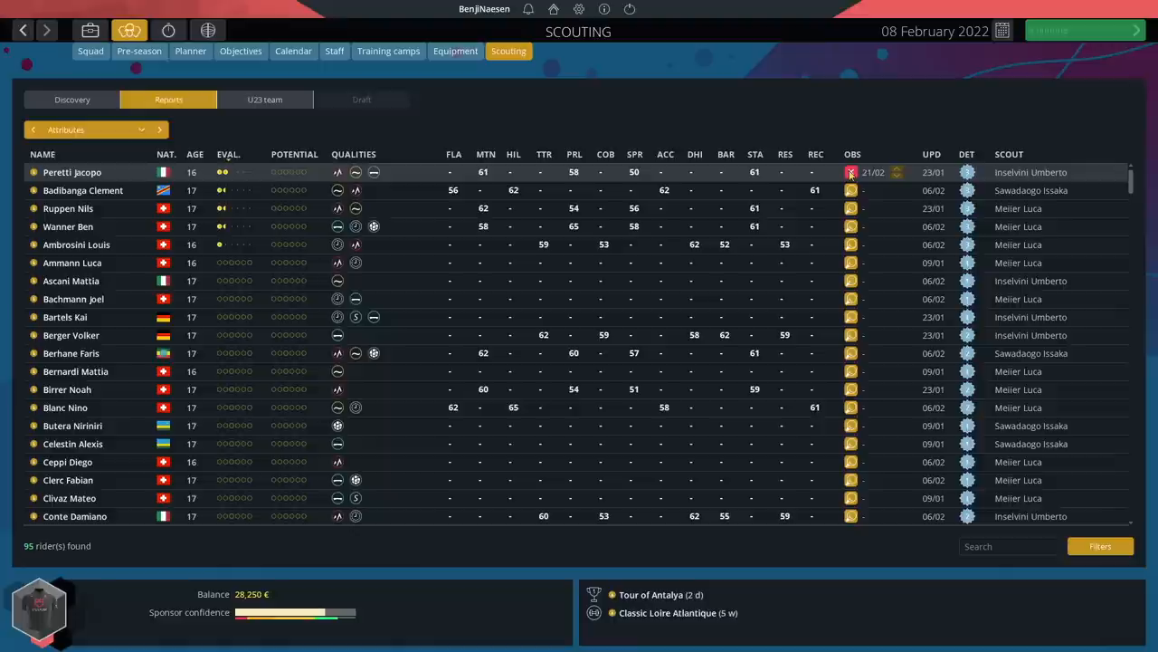
{"action": "scroll", "scroll_direction": "down", "scroll_amount": 3}
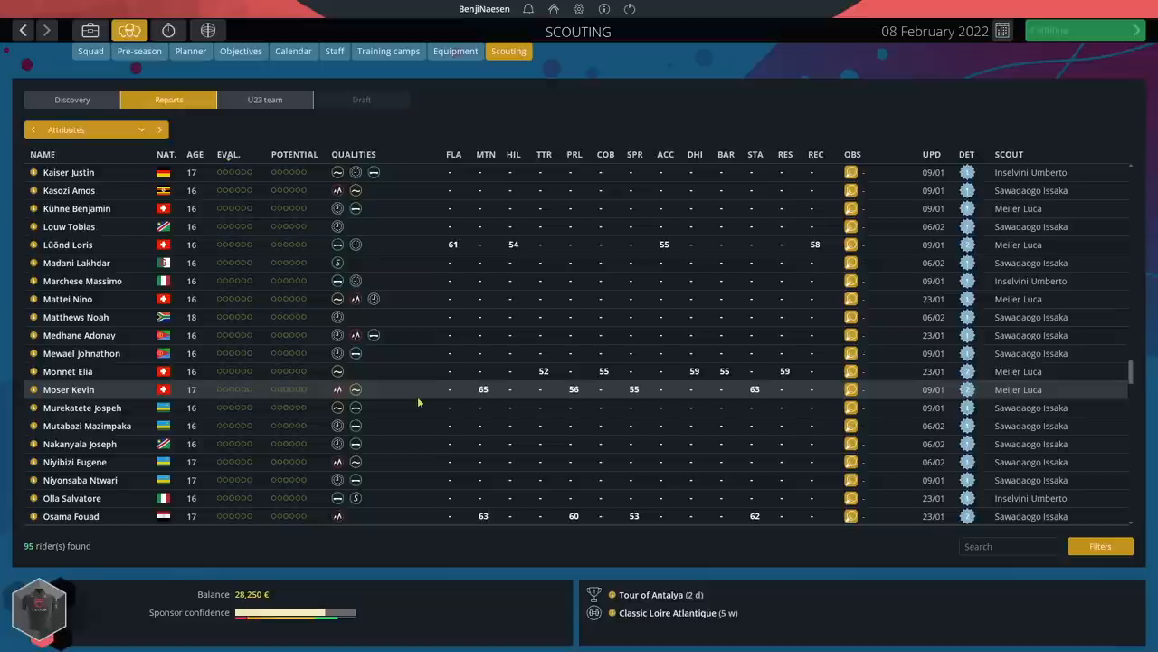